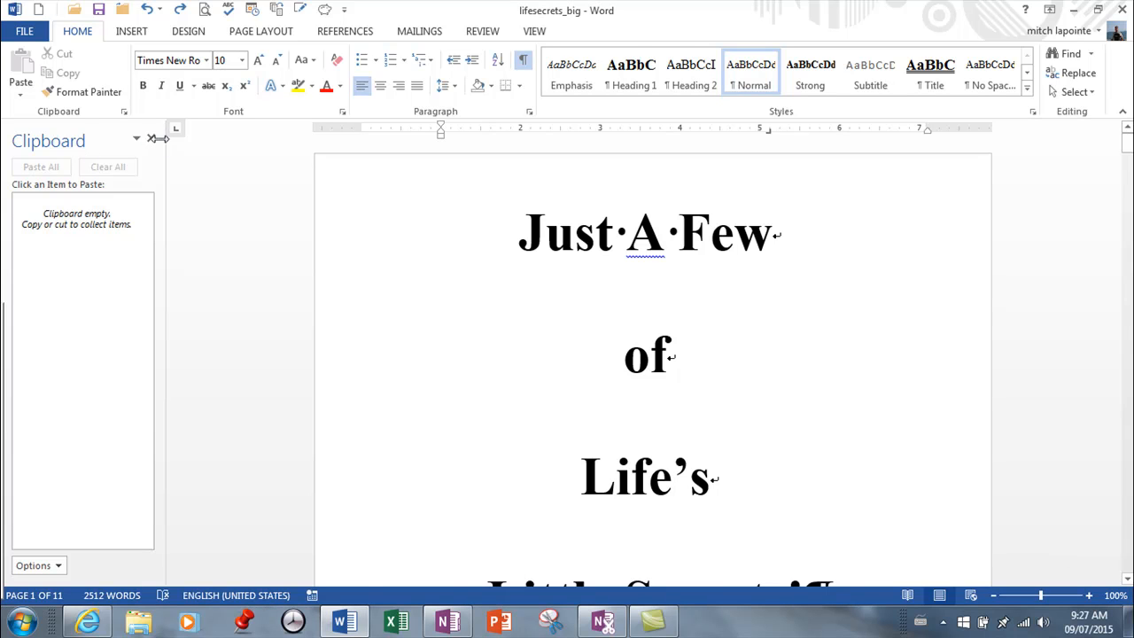
- Copy the title 'Just A Few of Life's Little Secrets!' and show it in the Clipboard pane
{"action": "left_click", "coordinate": [151, 138]}
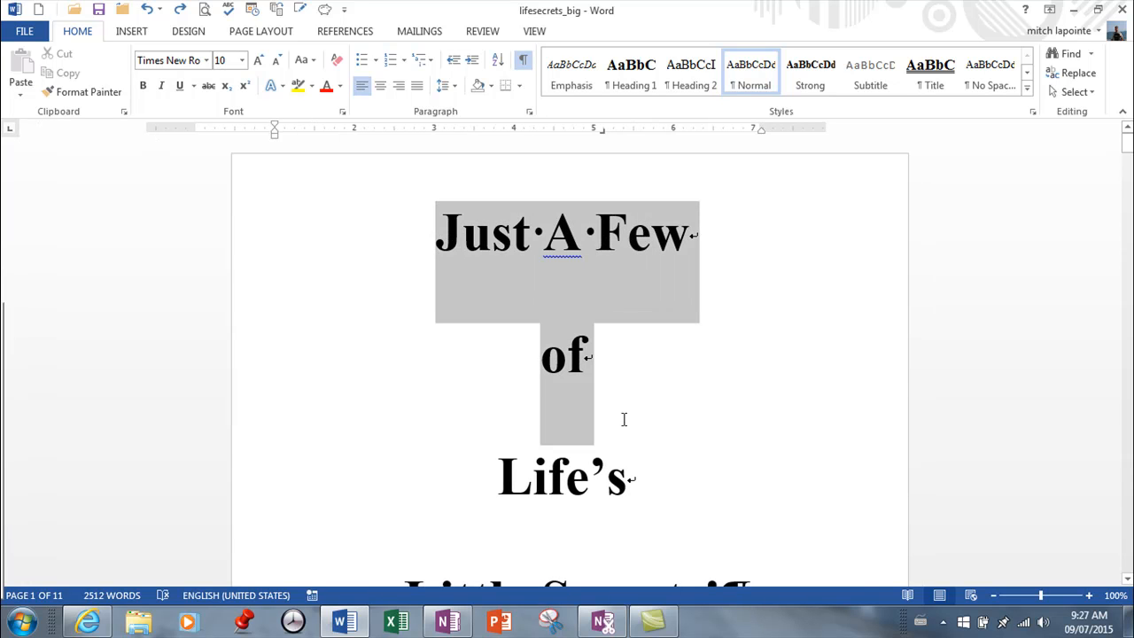
{"action": "scroll", "scroll_direction": "down", "scroll_amount": 3}
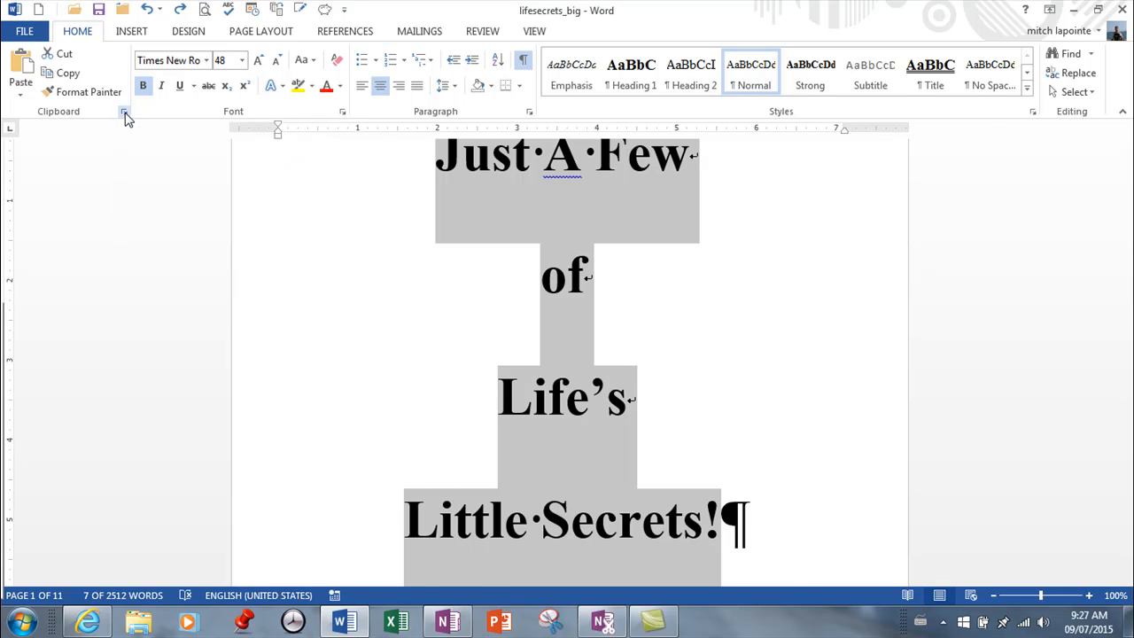
{"action": "left_click", "coordinate": [124, 110]}
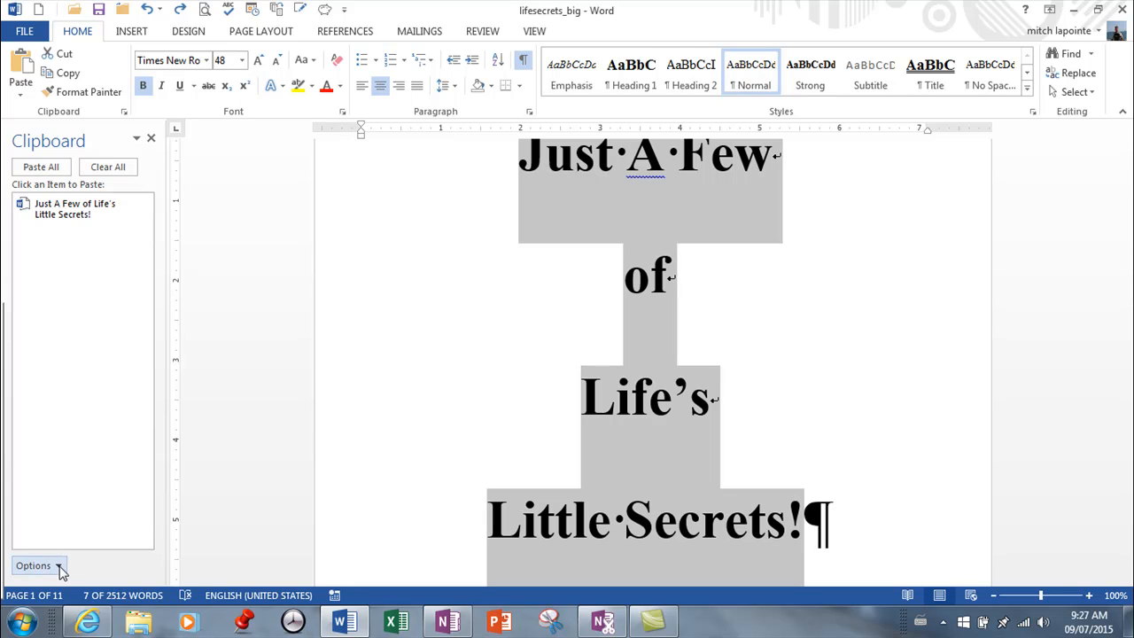
- Show the Clipboard pane's Options menu with its automatic-display and collection settings
{"action": "left_click", "coordinate": [34, 565]}
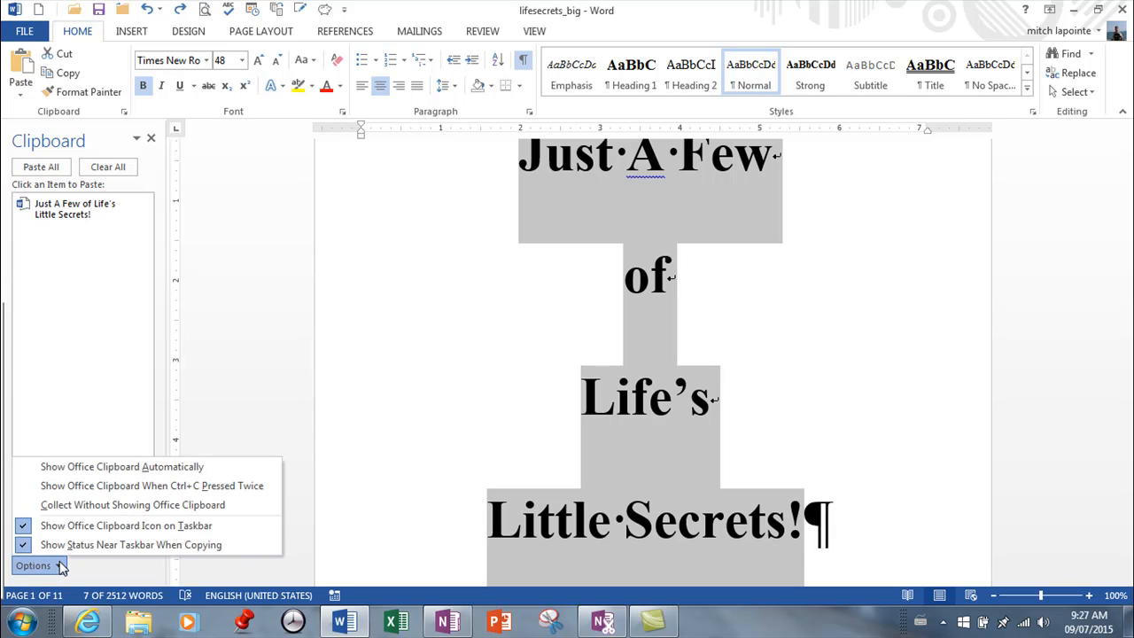
{"action": "mouse_move", "coordinate": [138, 464]}
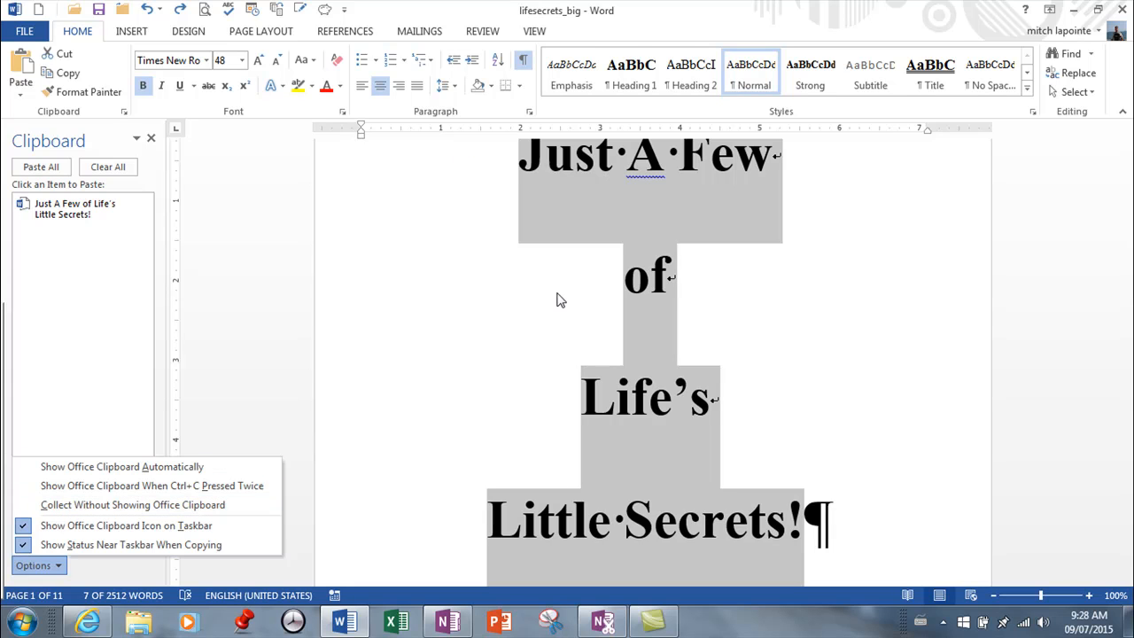
{"action": "mouse_move", "coordinate": [793, 372]}
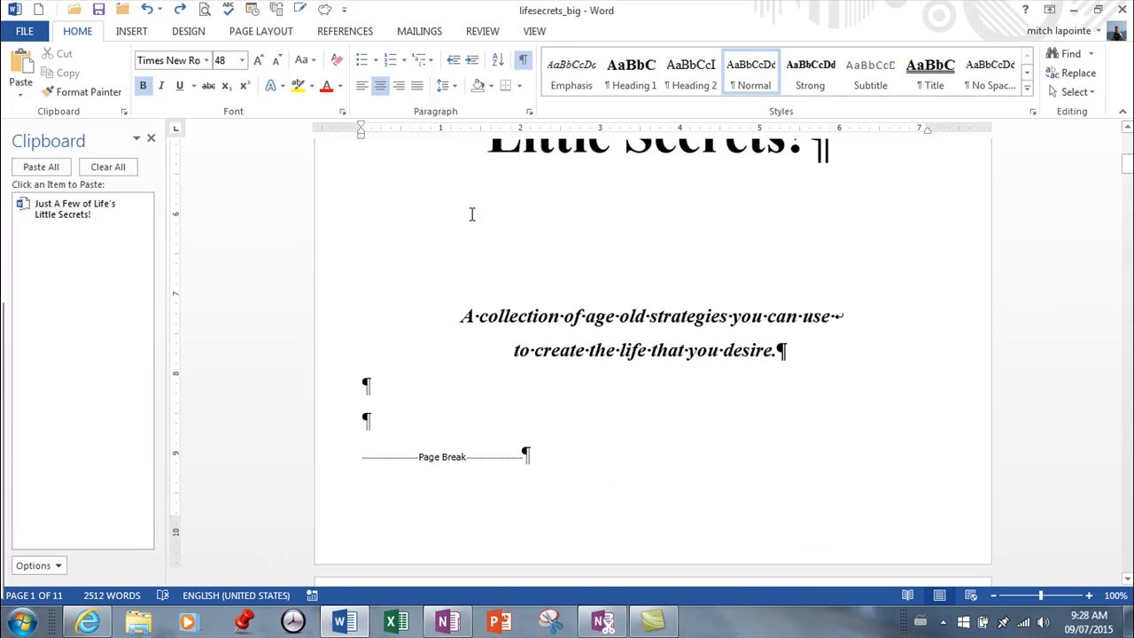
- Copy the page-2 headings 'Start Here!' and 'The 1st Decision' as additional clipboard items
{"action": "scroll", "scroll_direction": "down", "scroll_amount": 3}
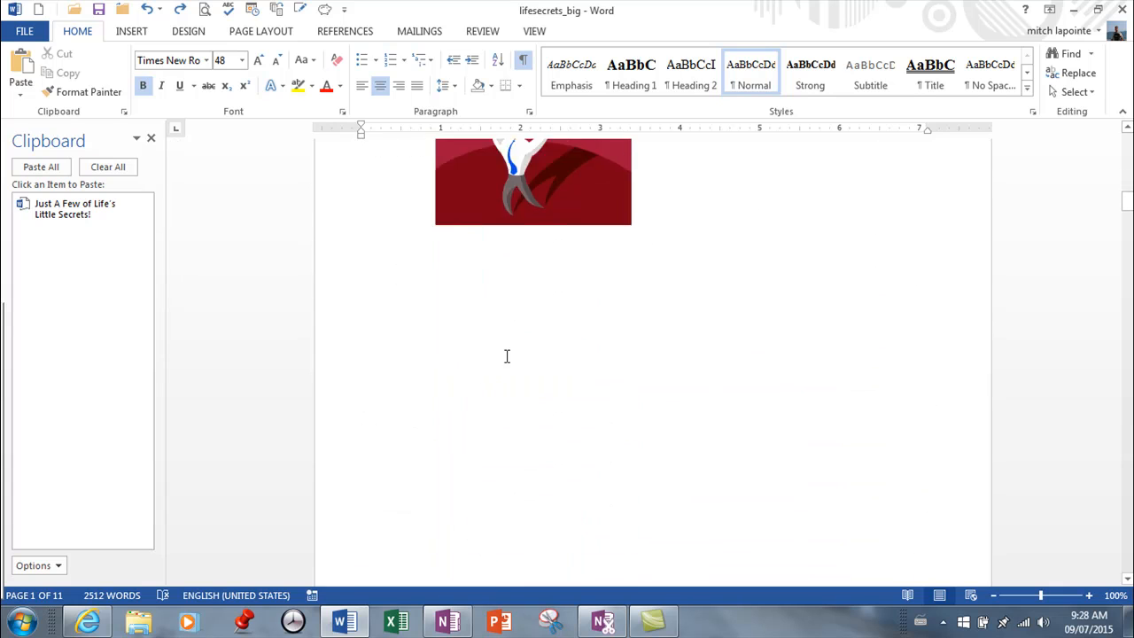
{"action": "scroll", "scroll_direction": "down", "scroll_amount": 3}
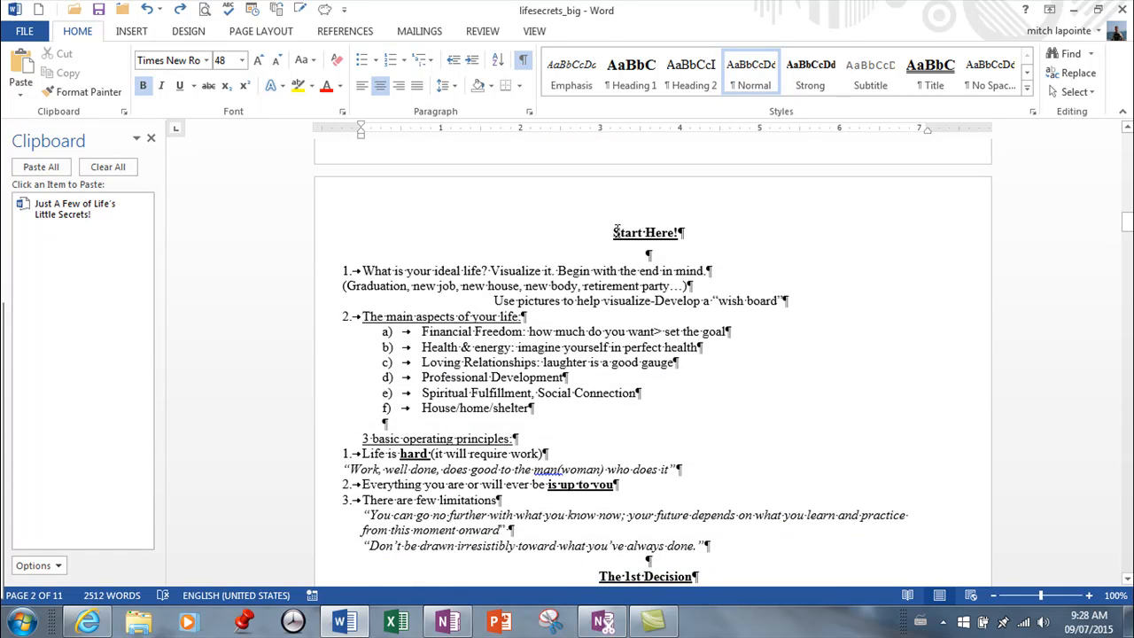
{"action": "double_click", "coordinate": [645, 232]}
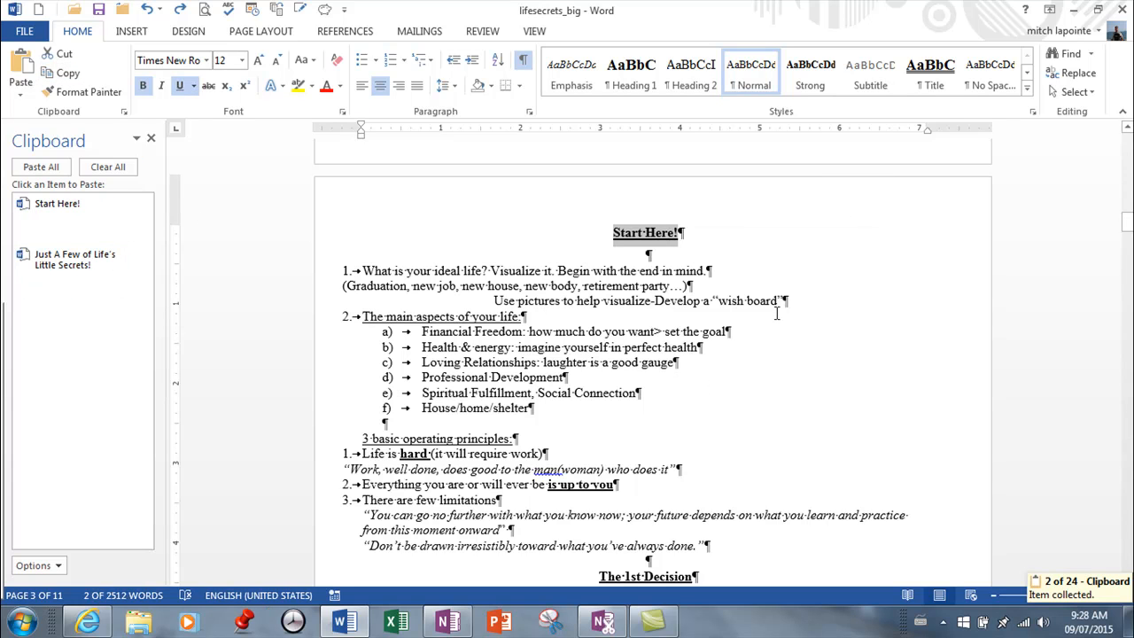
{"action": "scroll", "scroll_direction": "down", "scroll_amount": 3}
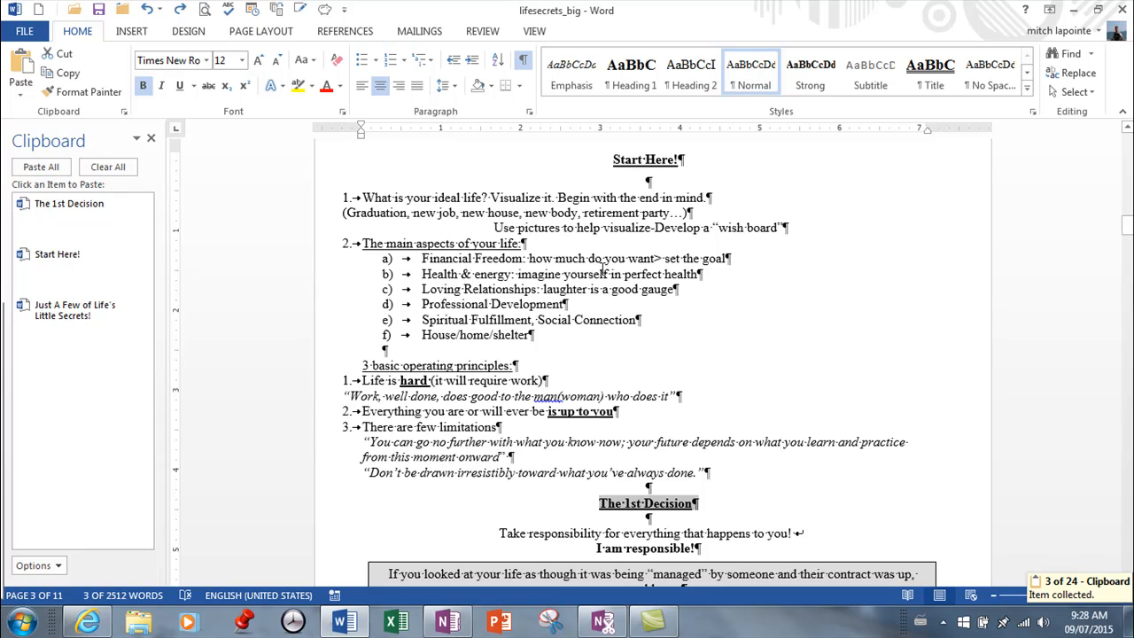
{"action": "mouse_move", "coordinate": [603, 269]}
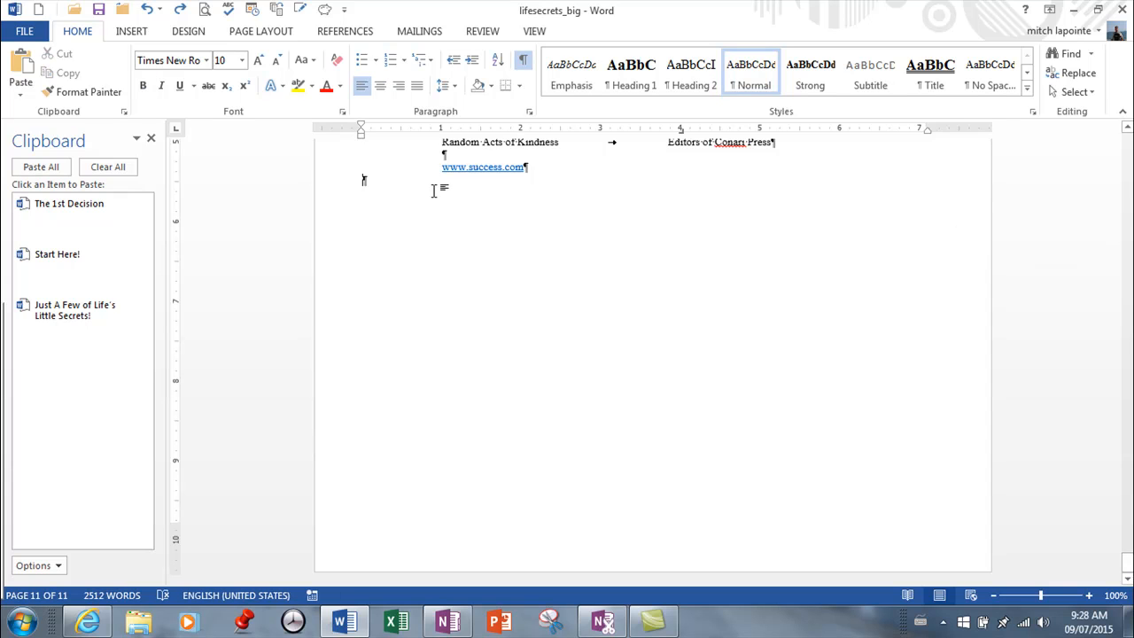
{"action": "mouse_move", "coordinate": [56, 255]}
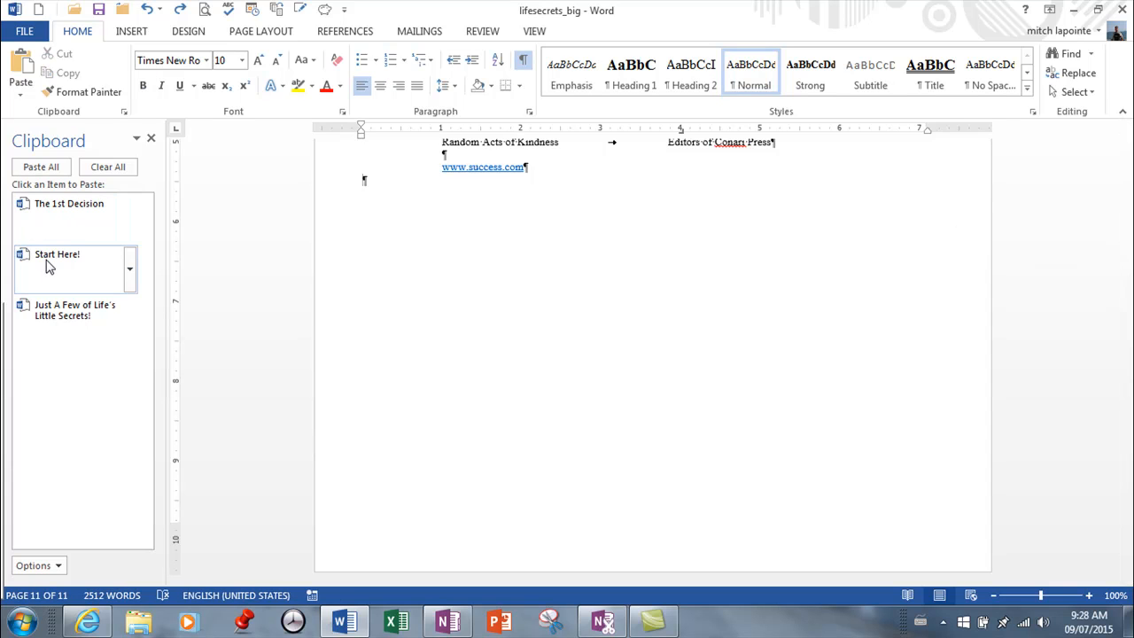
- Paste 'Start Here!' twice, then 'The 1st Decision' and the book title at the document end
{"action": "left_click", "coordinate": [57, 255]}
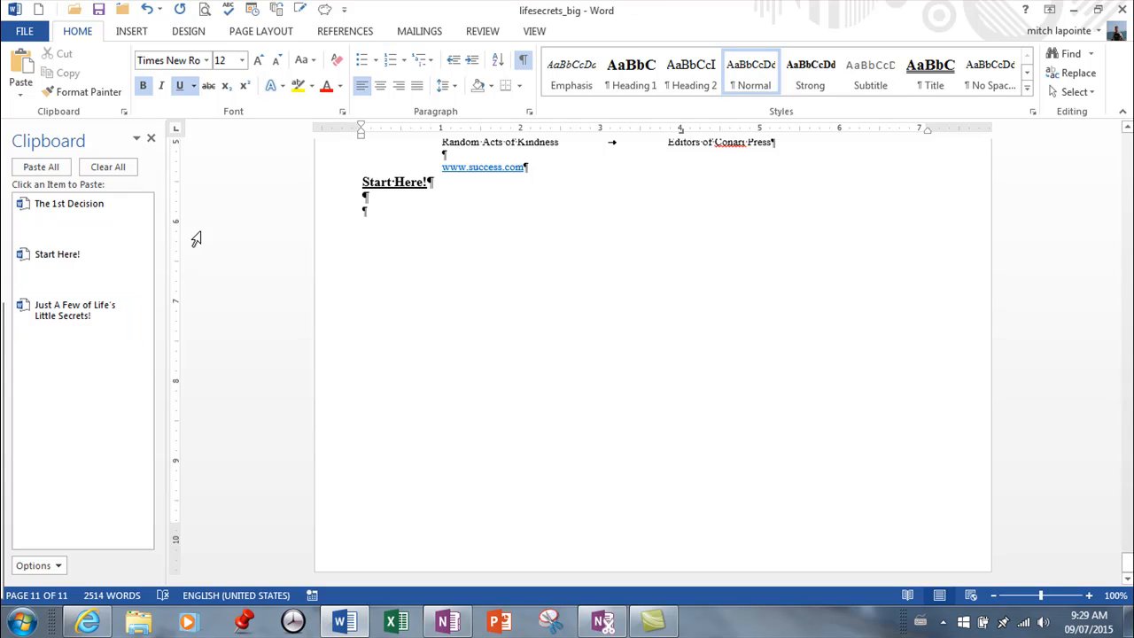
{"action": "left_click", "coordinate": [56, 255]}
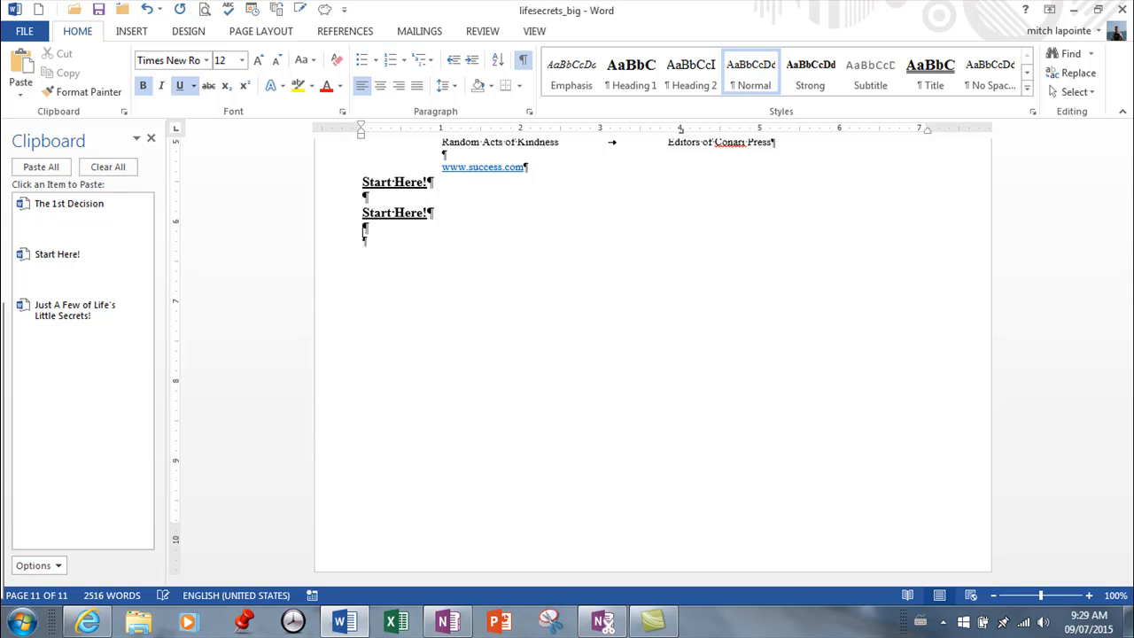
{"action": "left_click", "coordinate": [69, 202]}
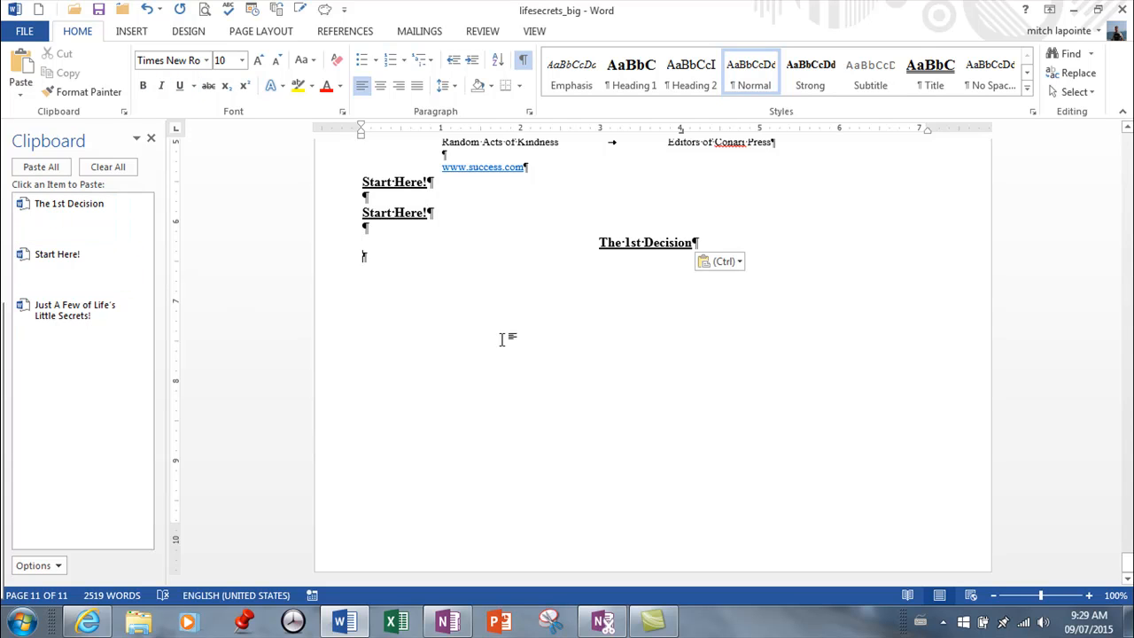
{"action": "left_click", "coordinate": [74, 310]}
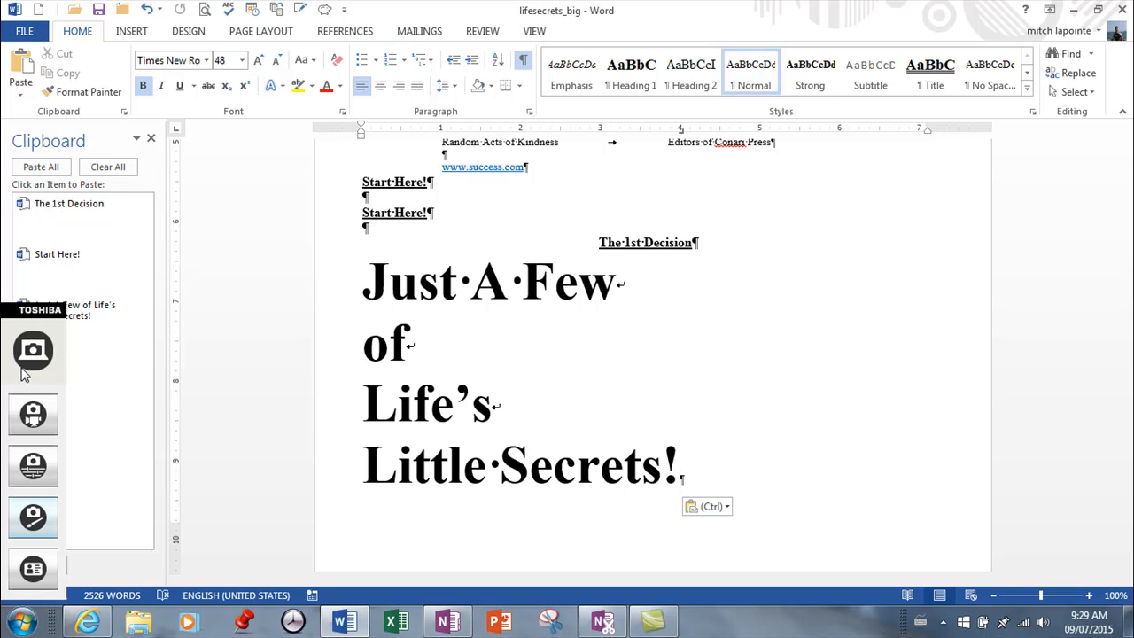
{"action": "left_click", "coordinate": [680, 464]}
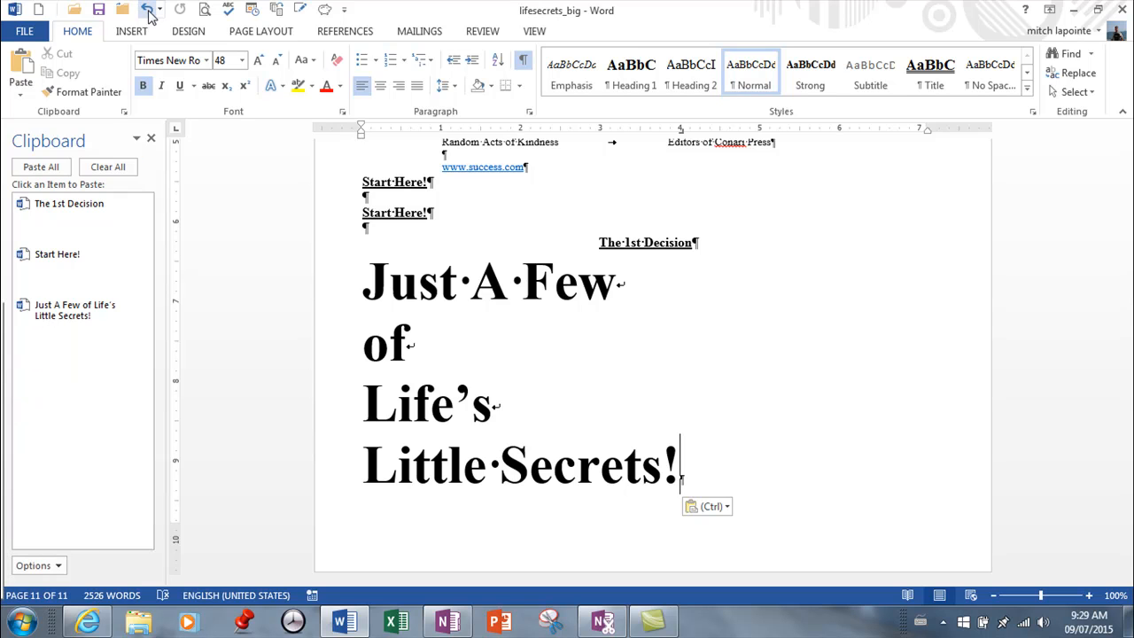
{"action": "mouse_move", "coordinate": [147, 11]}
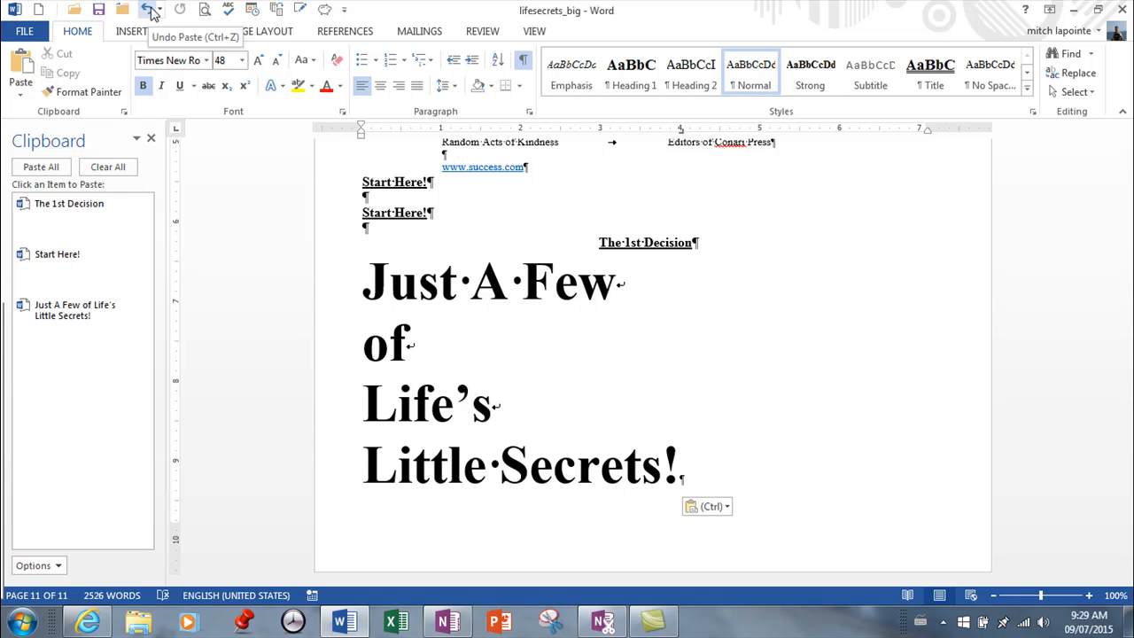
{"action": "left_click", "coordinate": [130, 216]}
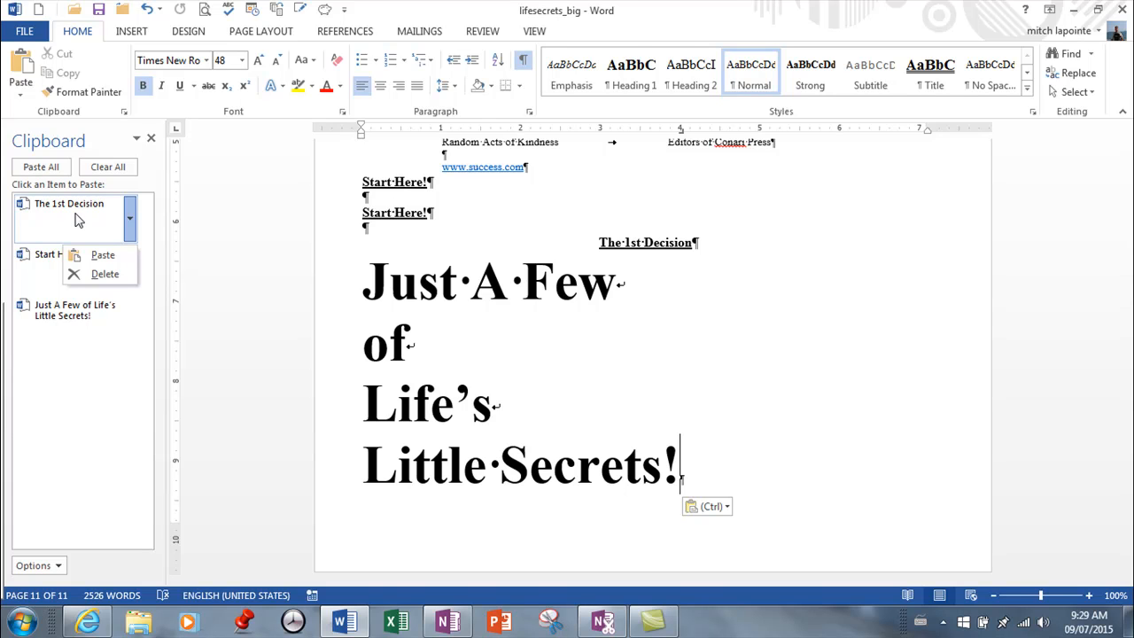
{"action": "mouse_move", "coordinate": [69, 216]}
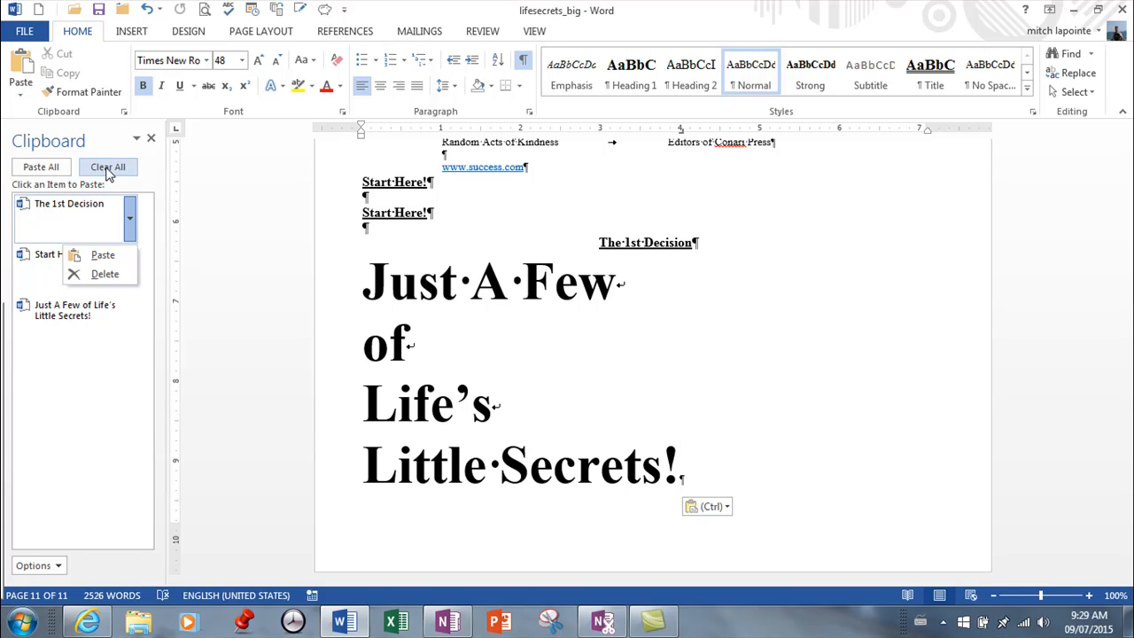
- Clear all clipboard items and close the Clipboard pane
{"action": "left_click", "coordinate": [106, 167]}
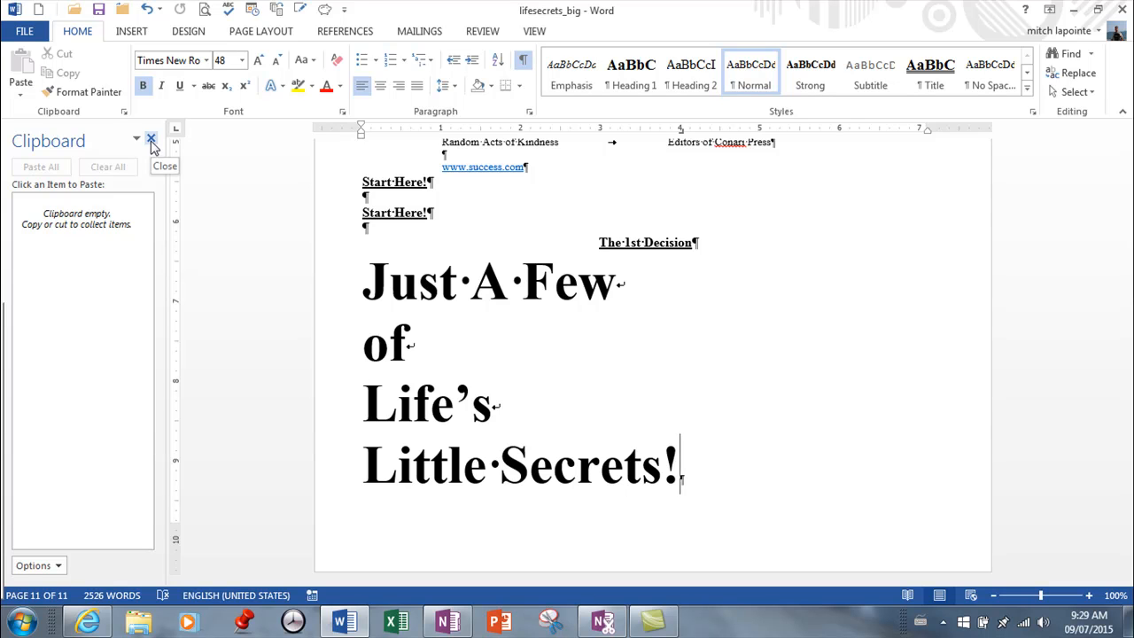
{"action": "left_click", "coordinate": [150, 140]}
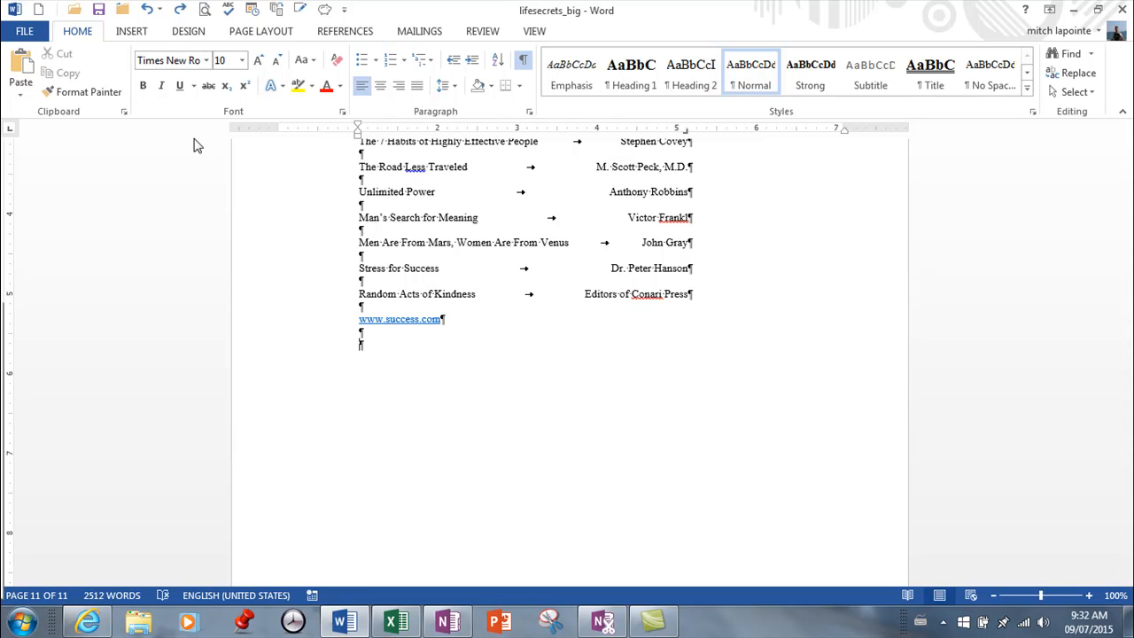
{"action": "mouse_move", "coordinate": [599, 505]}
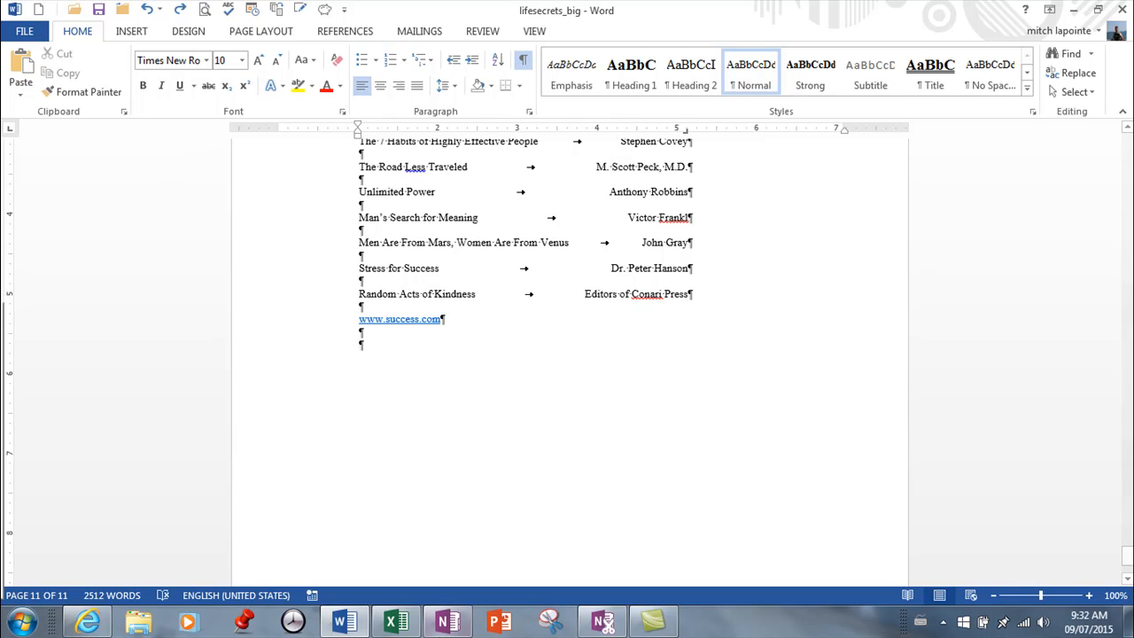
- Copy the ingredient nutrition table from the protein workbook and return to the Word document
{"action": "left_click", "coordinate": [393, 620]}
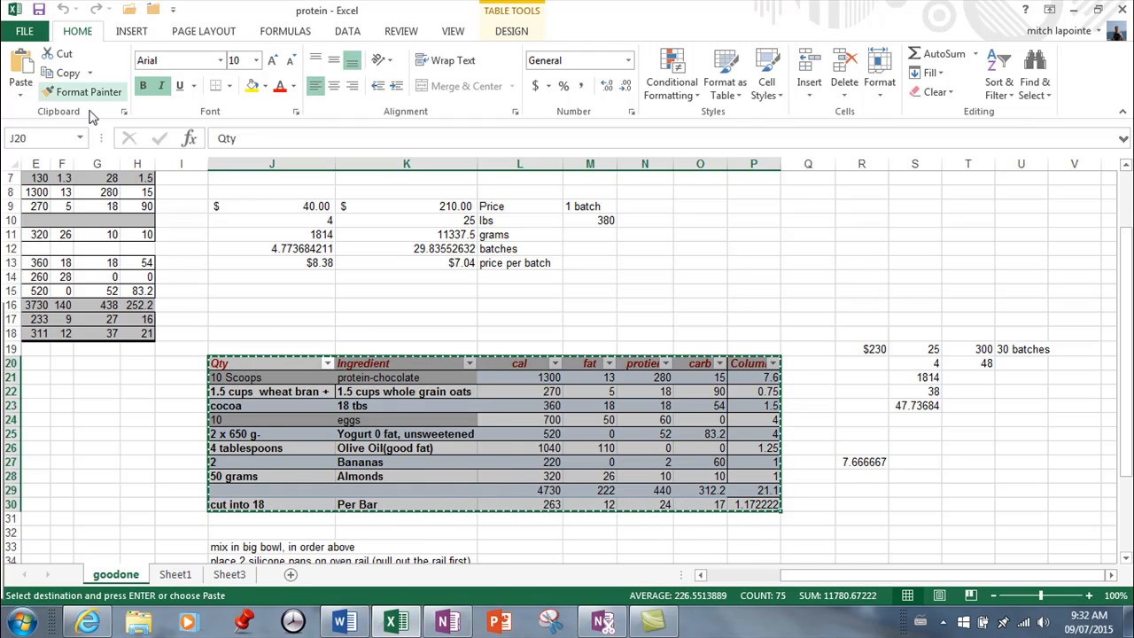
{"action": "mouse_move", "coordinate": [489, 371]}
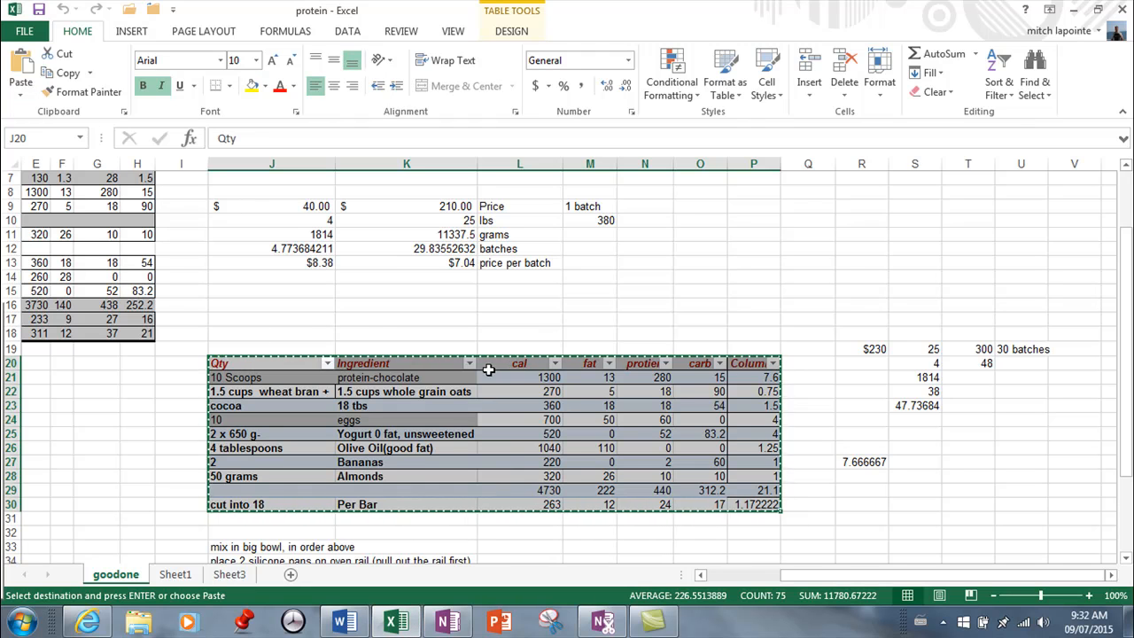
{"action": "mouse_move", "coordinate": [461, 365]}
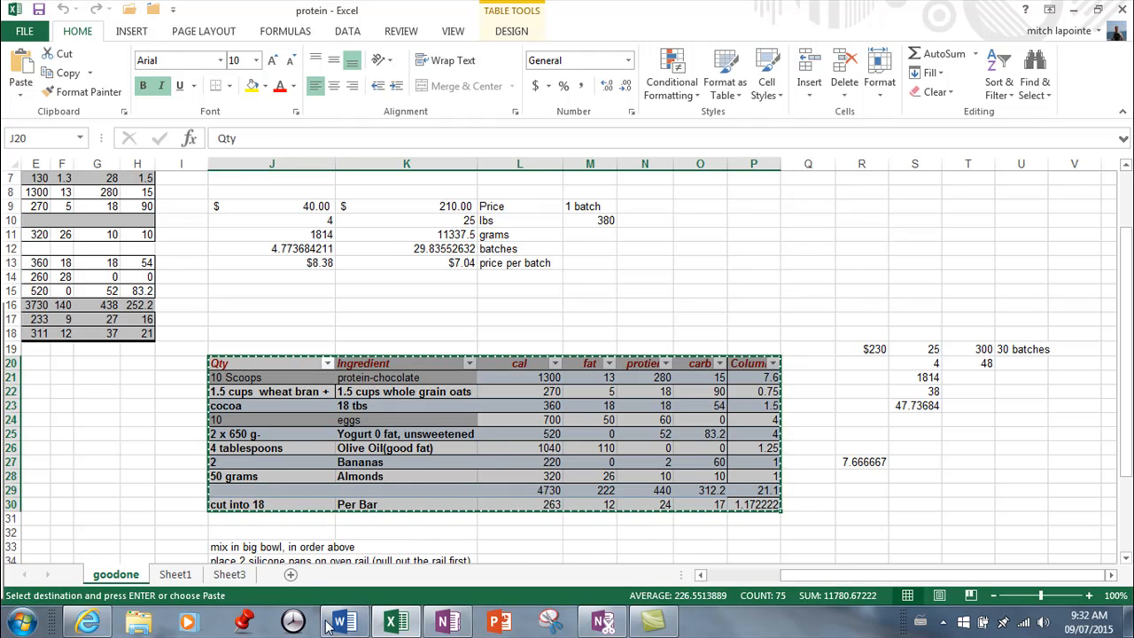
{"action": "left_click", "coordinate": [343, 620]}
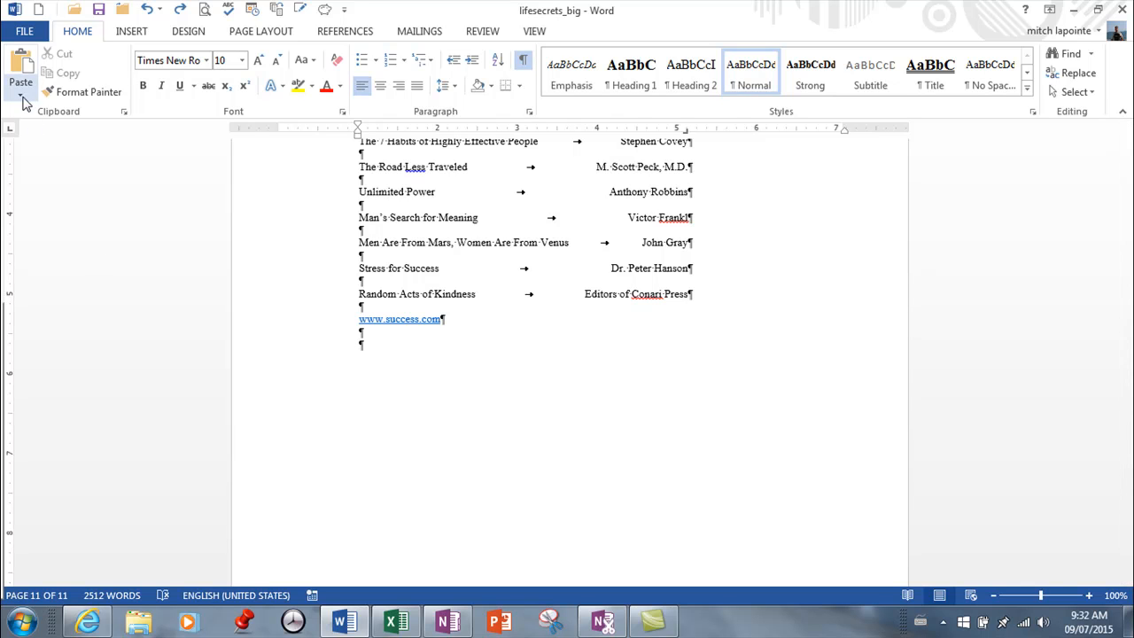
- Paste Special the Excel table at the document end as Formatted Text (RTF)
{"action": "left_click", "coordinate": [21, 83]}
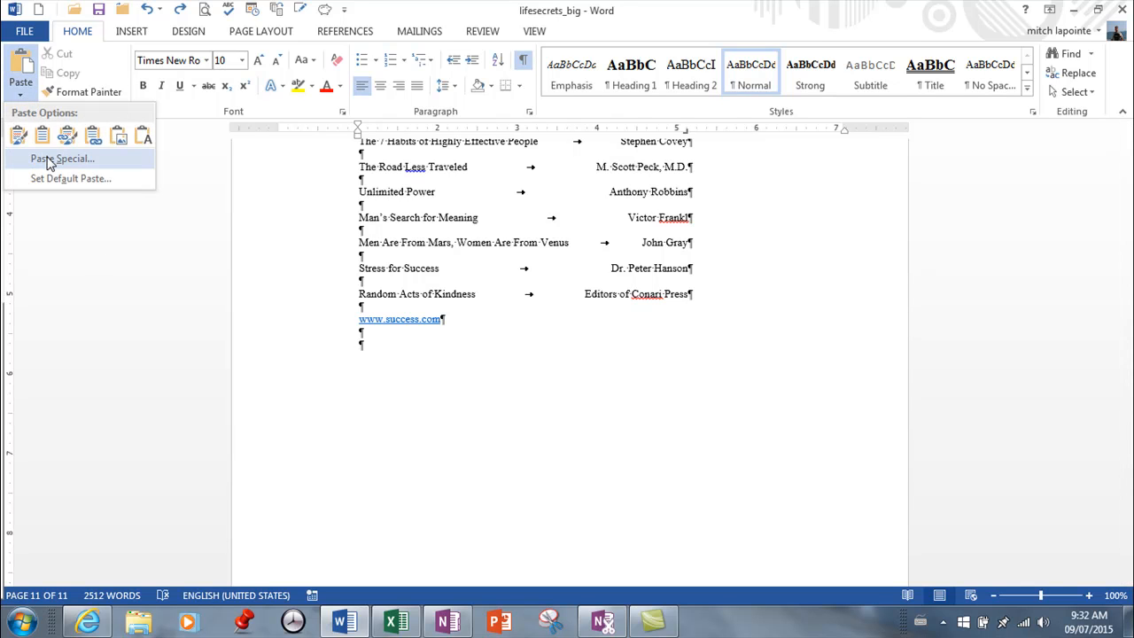
{"action": "left_click", "coordinate": [62, 157]}
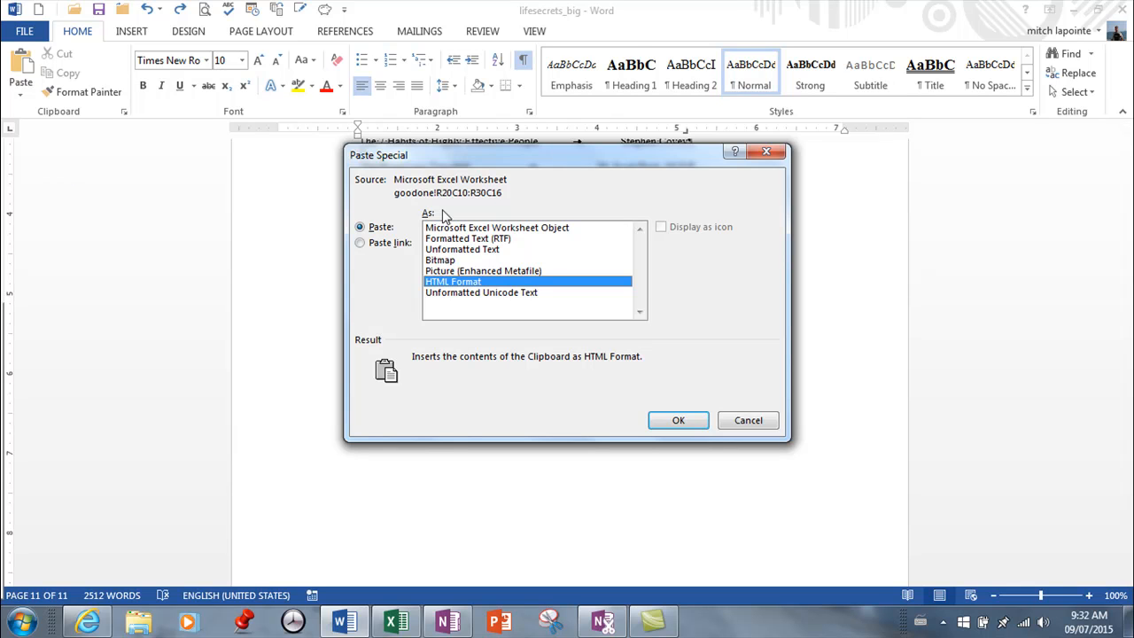
{"action": "mouse_move", "coordinate": [452, 247]}
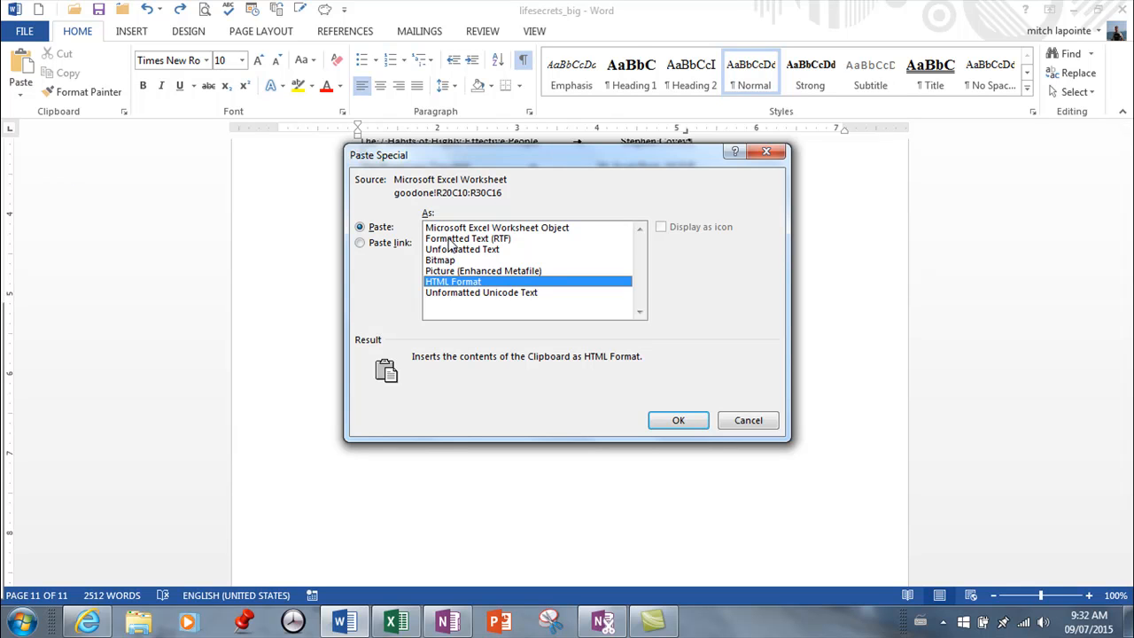
{"action": "left_click", "coordinate": [467, 237]}
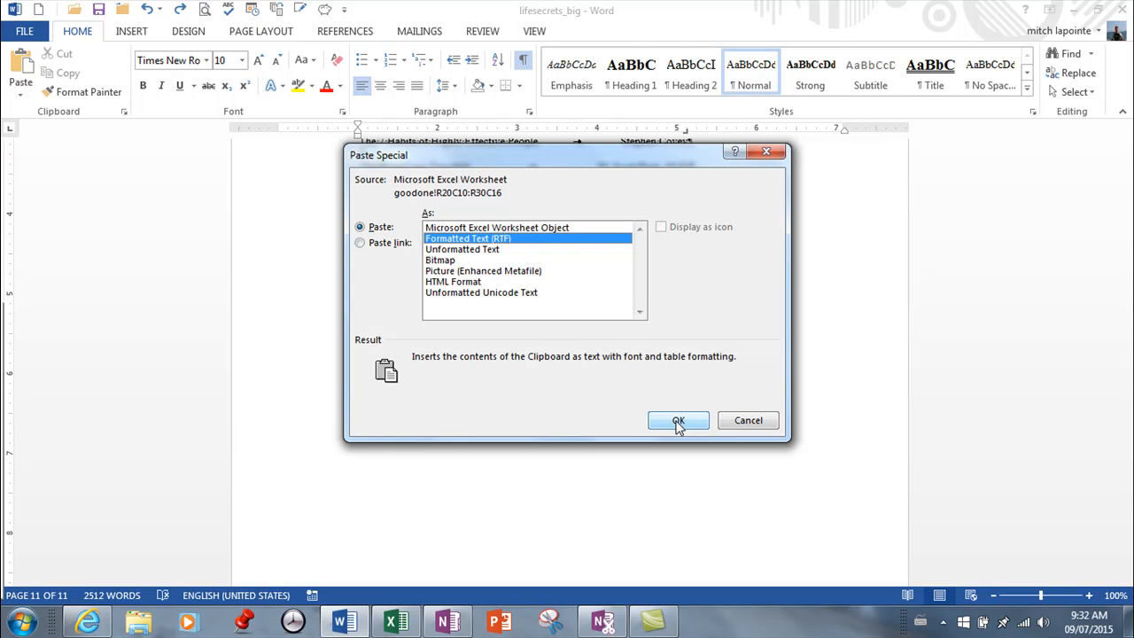
{"action": "mouse_move", "coordinate": [677, 427]}
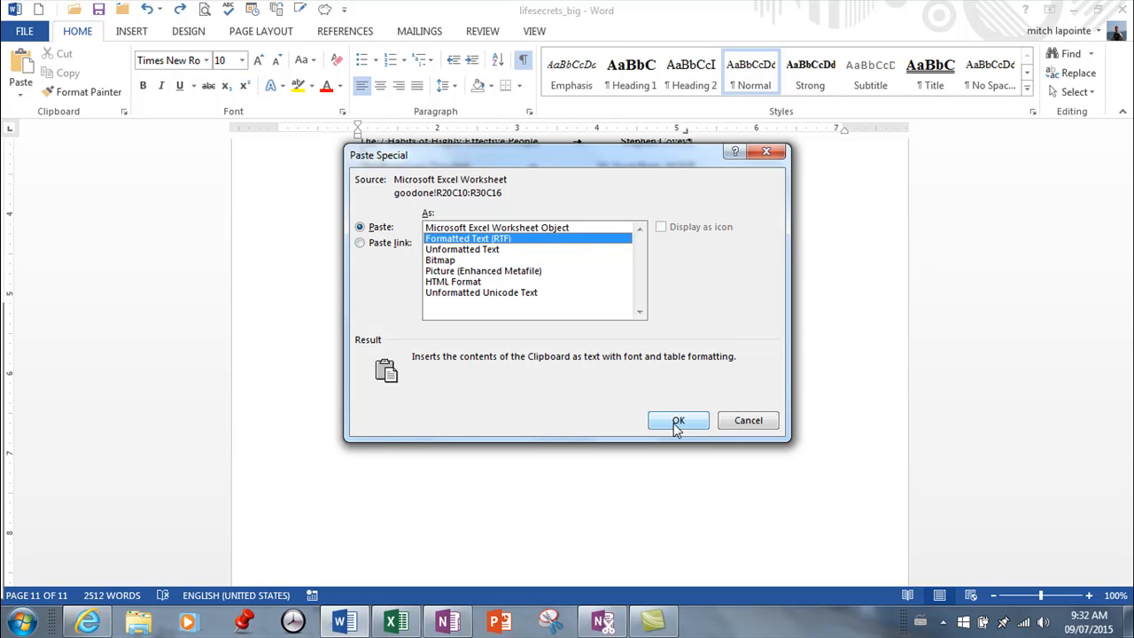
{"action": "left_click", "coordinate": [676, 420]}
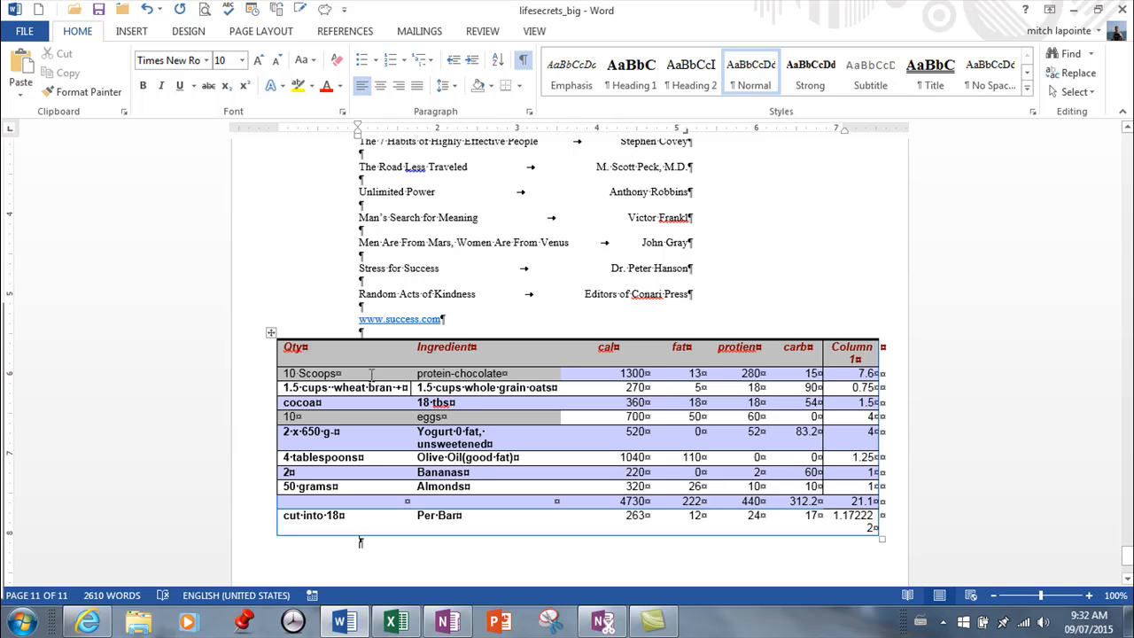
{"action": "mouse_move", "coordinate": [212, 120]}
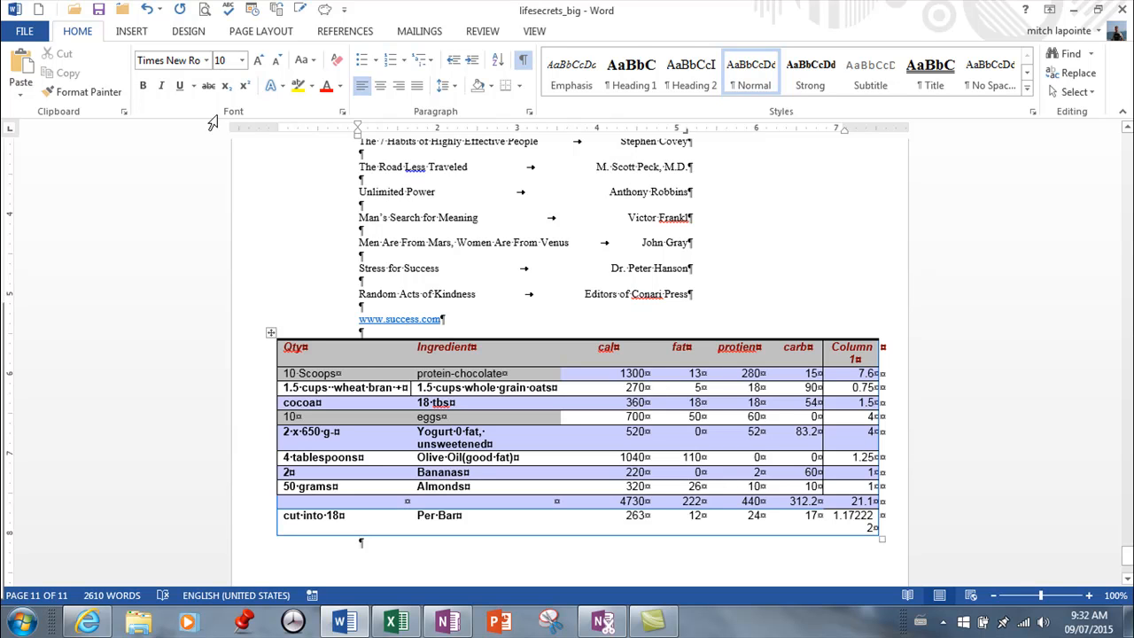
- Undo and repaste the table as an embedded Microsoft Excel Worksheet Object
{"action": "left_click", "coordinate": [147, 10]}
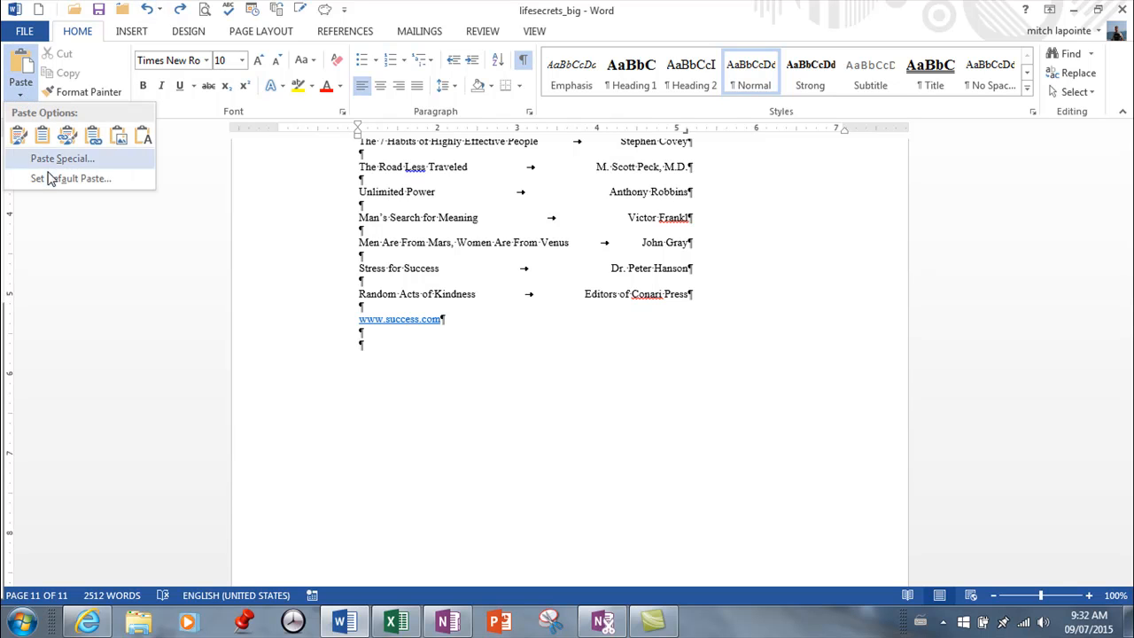
{"action": "left_click", "coordinate": [62, 157]}
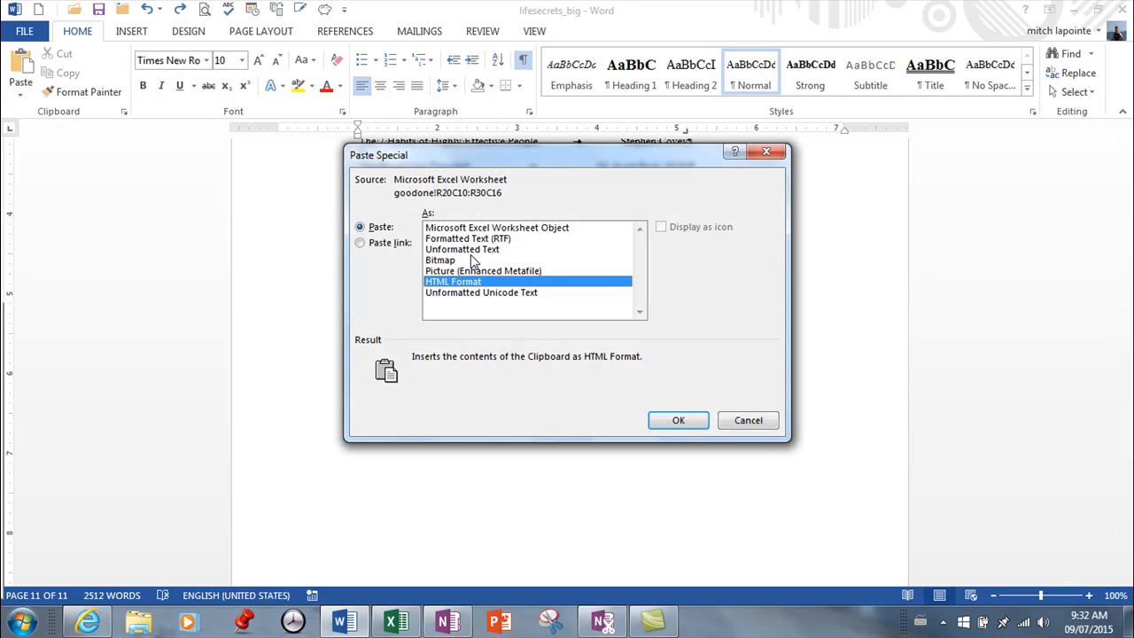
{"action": "left_click", "coordinate": [496, 227]}
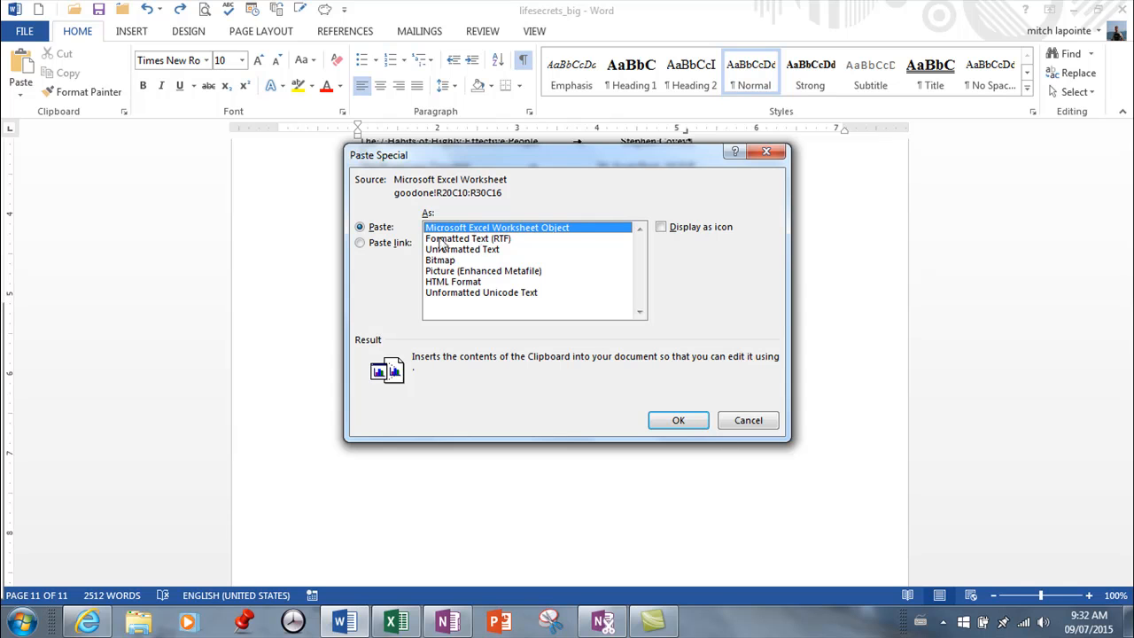
{"action": "mouse_move", "coordinate": [677, 418]}
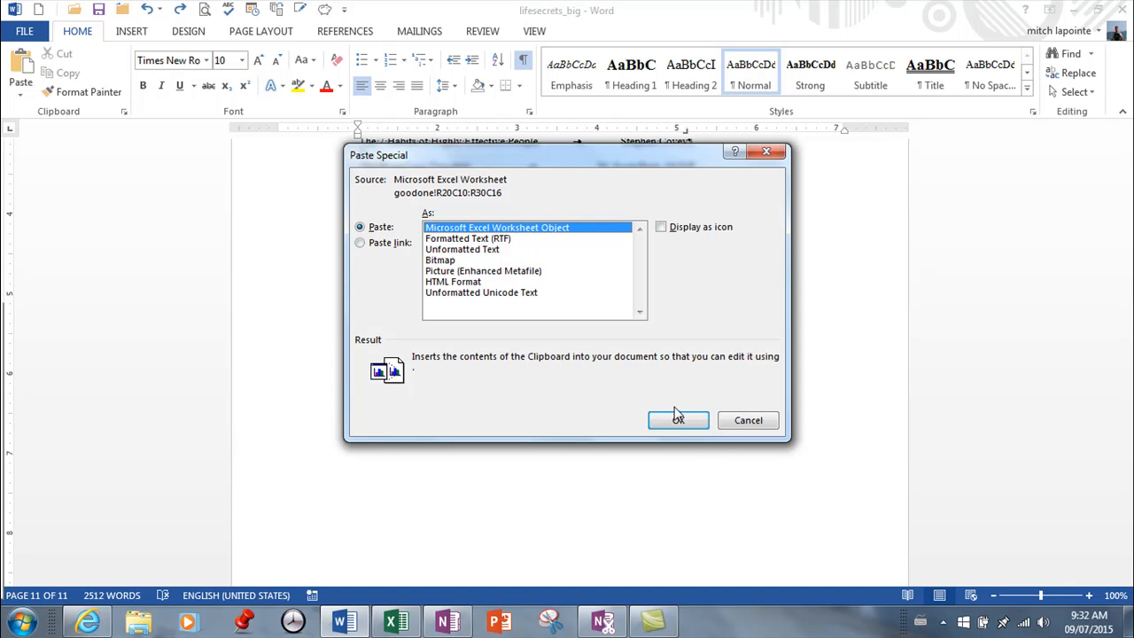
{"action": "left_click", "coordinate": [677, 420]}
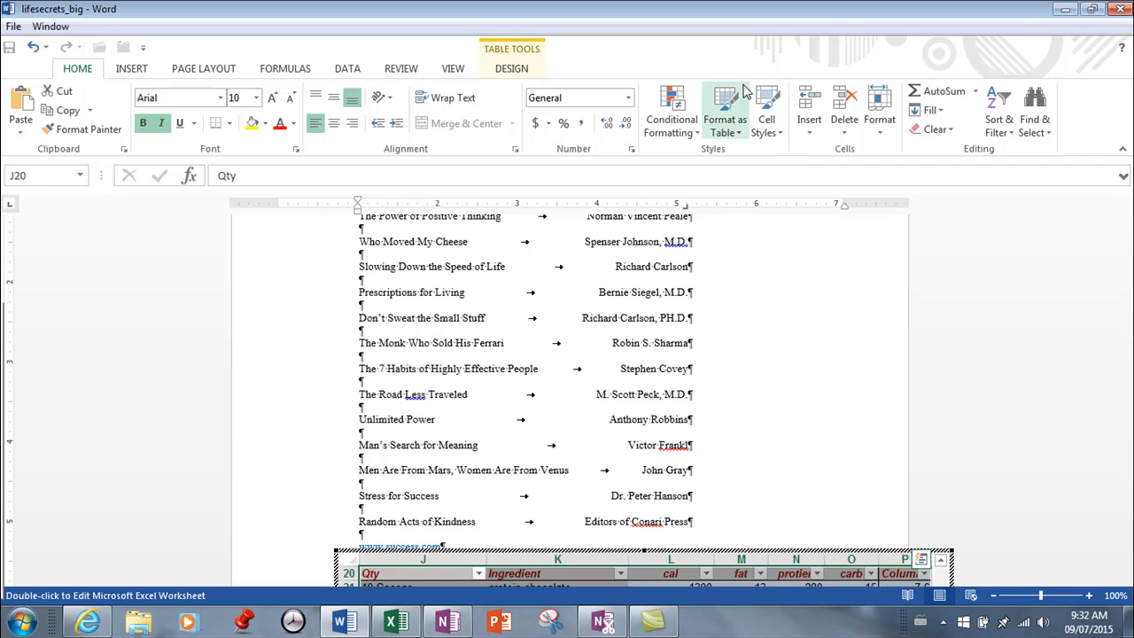
{"action": "mouse_move", "coordinate": [765, 110]}
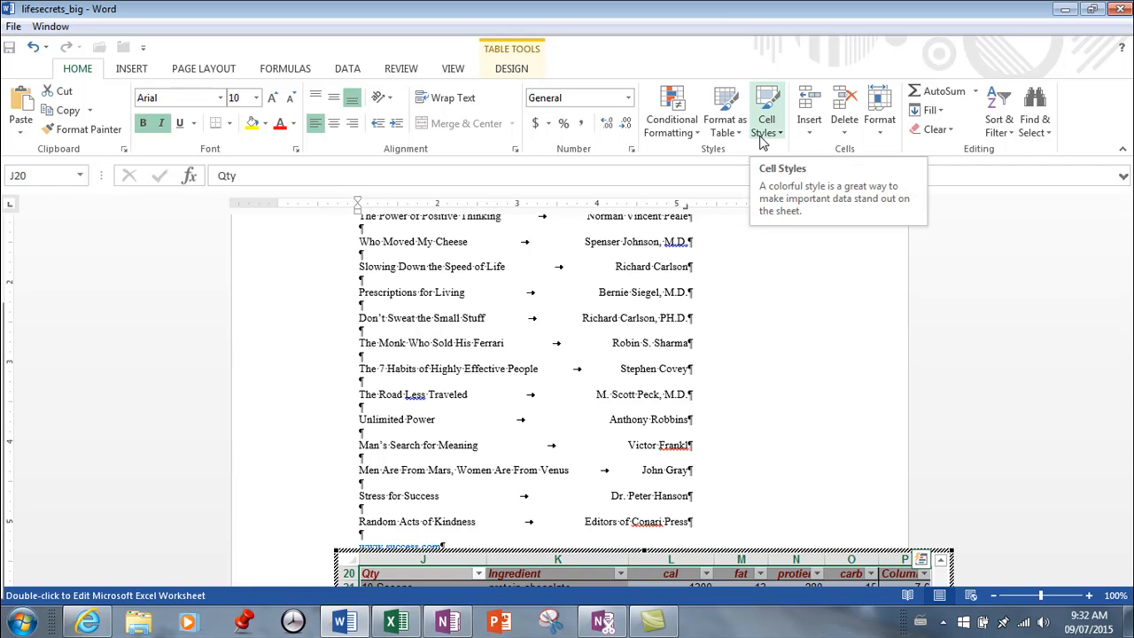
{"action": "mouse_move", "coordinate": [764, 246]}
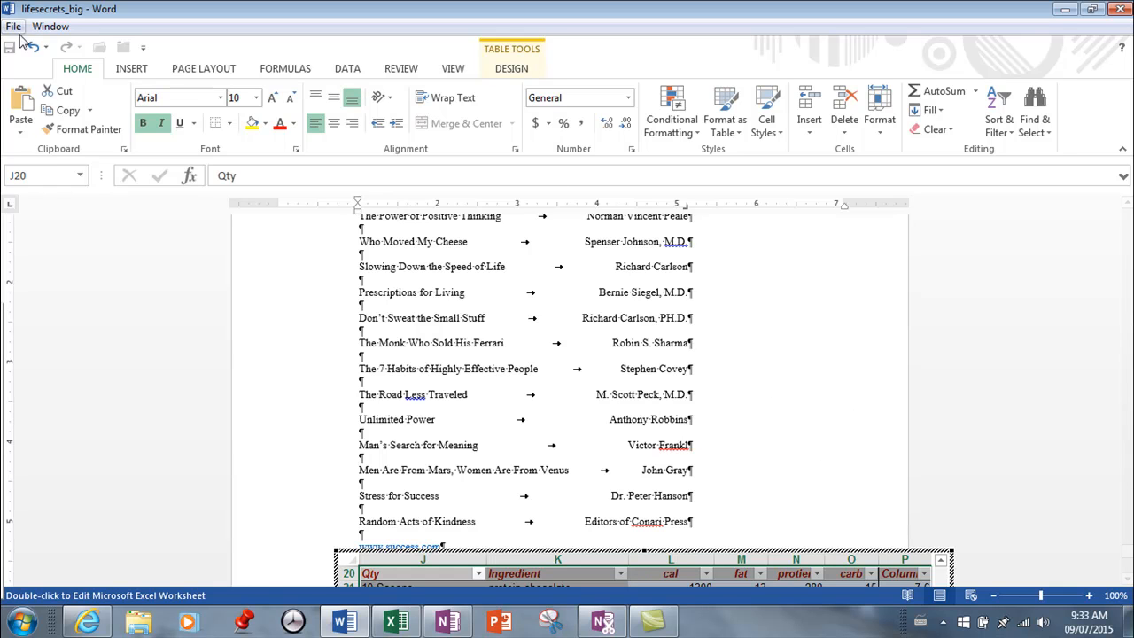
{"action": "mouse_move", "coordinate": [28, 46]}
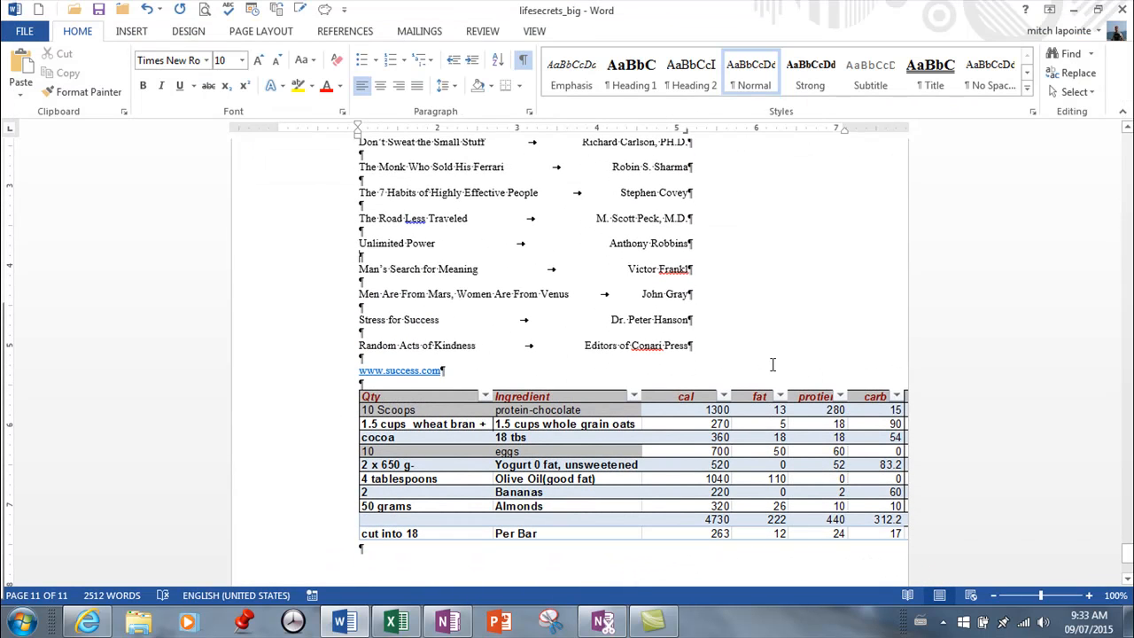
{"action": "mouse_move", "coordinate": [220, 16]}
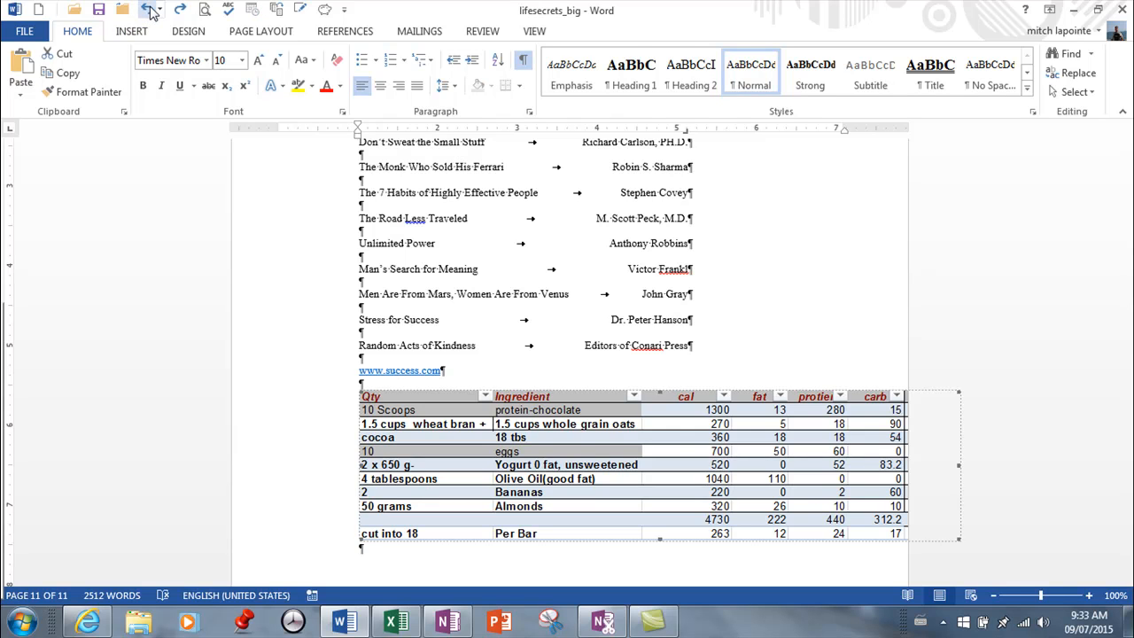
- Undo and repaste the table as a Microsoft Excel Worksheet Object with Paste link to the source workbook
{"action": "left_click", "coordinate": [146, 10]}
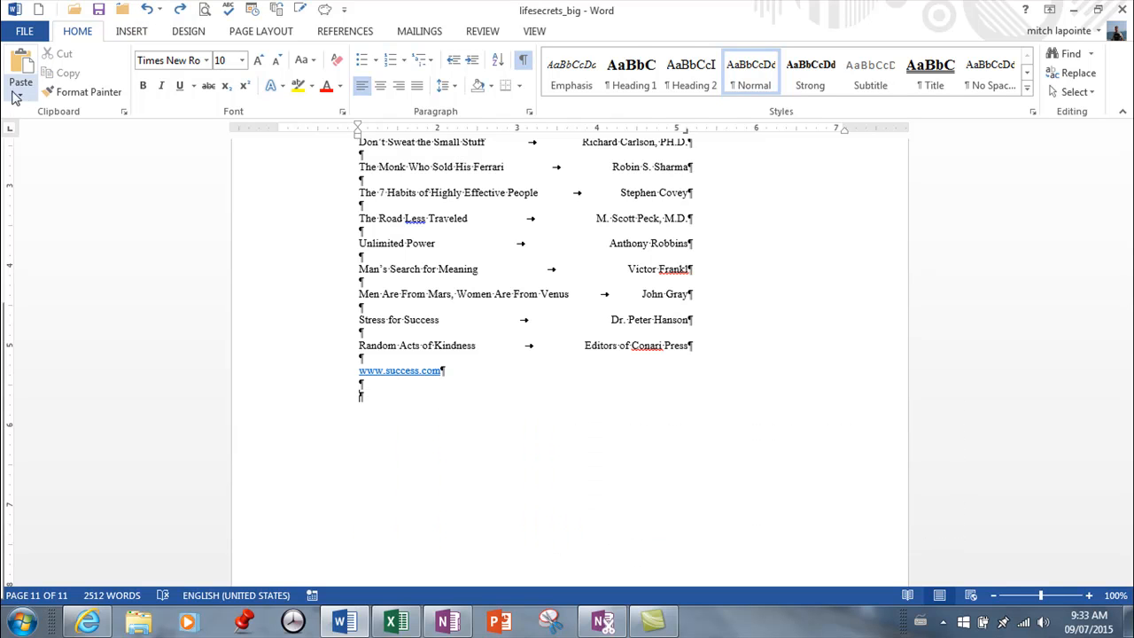
{"action": "left_click", "coordinate": [19, 81]}
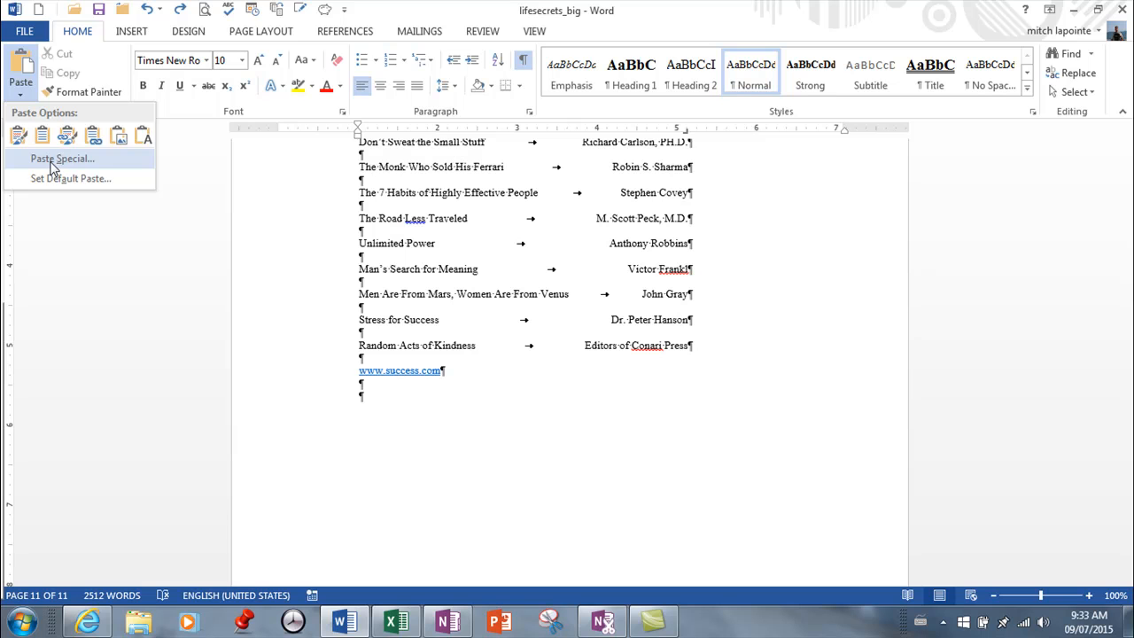
{"action": "left_click", "coordinate": [62, 158]}
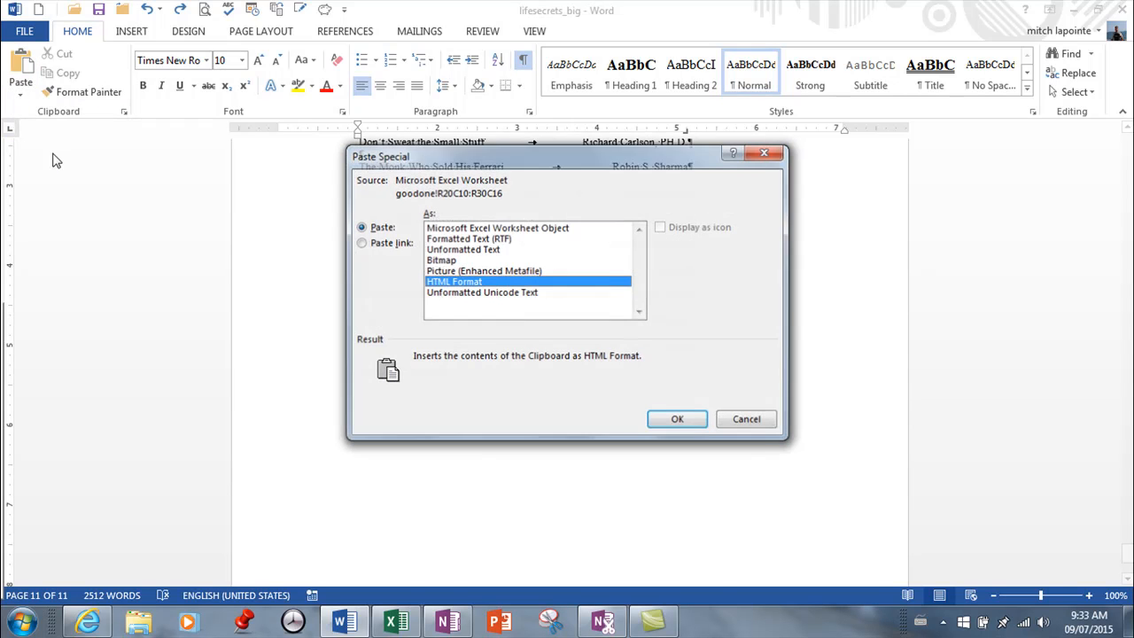
{"action": "left_click", "coordinate": [496, 227]}
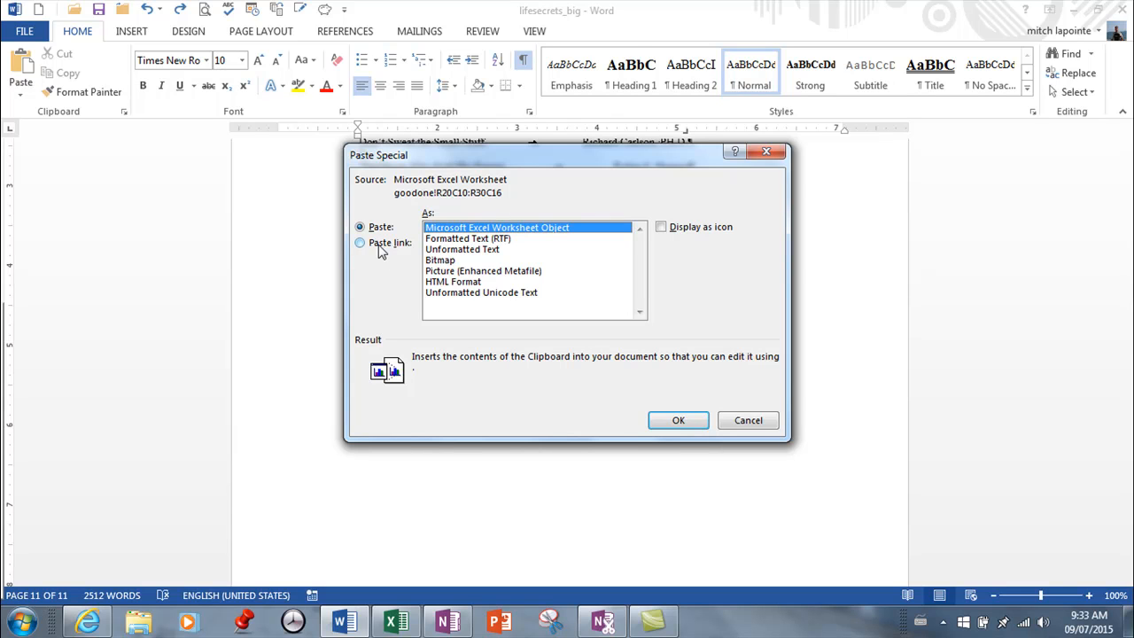
{"action": "left_click", "coordinate": [360, 243]}
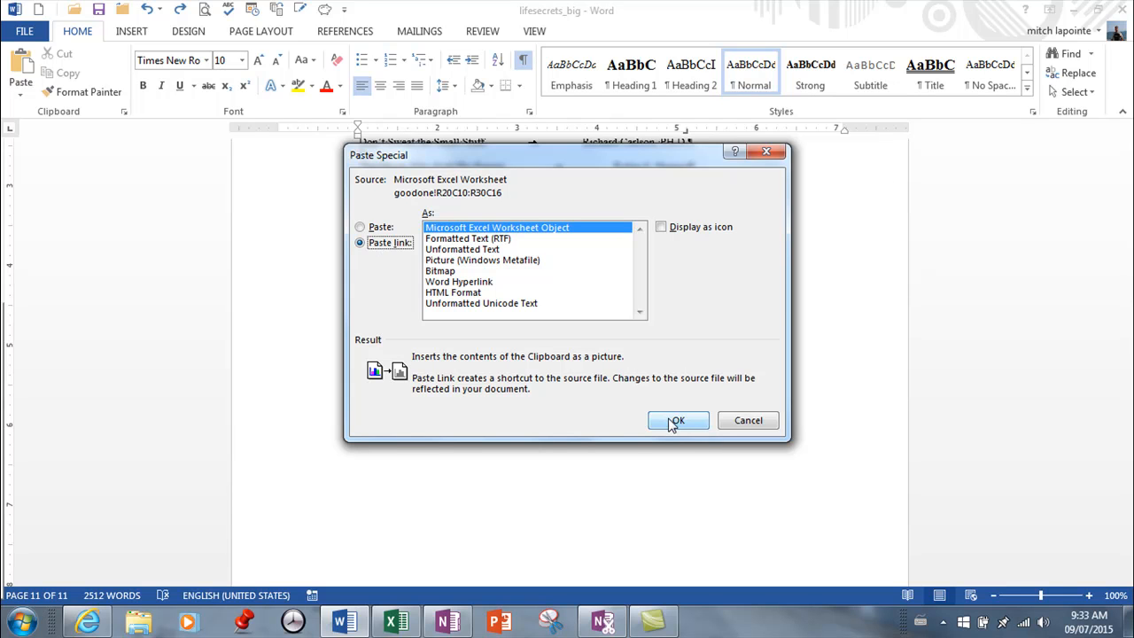
{"action": "left_click", "coordinate": [677, 419]}
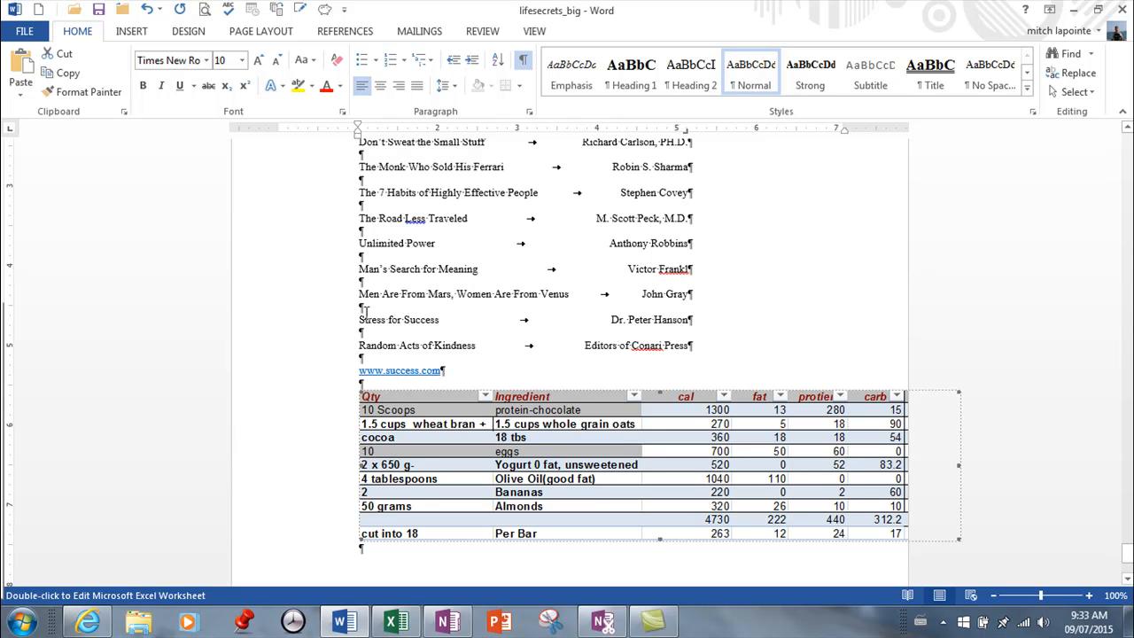
{"action": "mouse_move", "coordinate": [576, 252]}
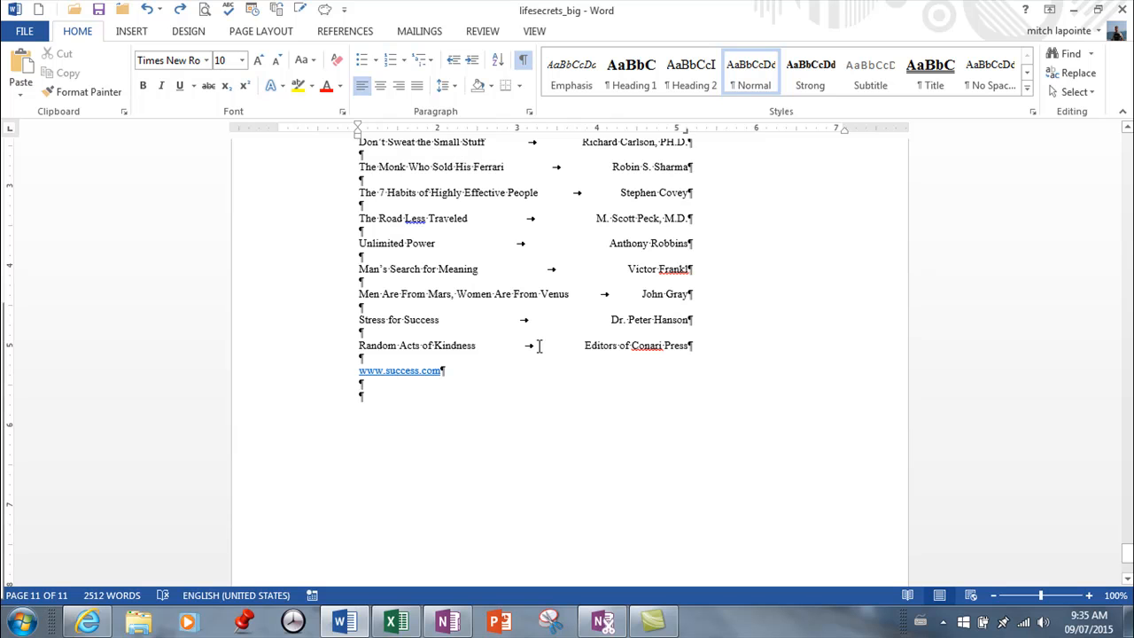
{"action": "mouse_move", "coordinate": [1091, 365]}
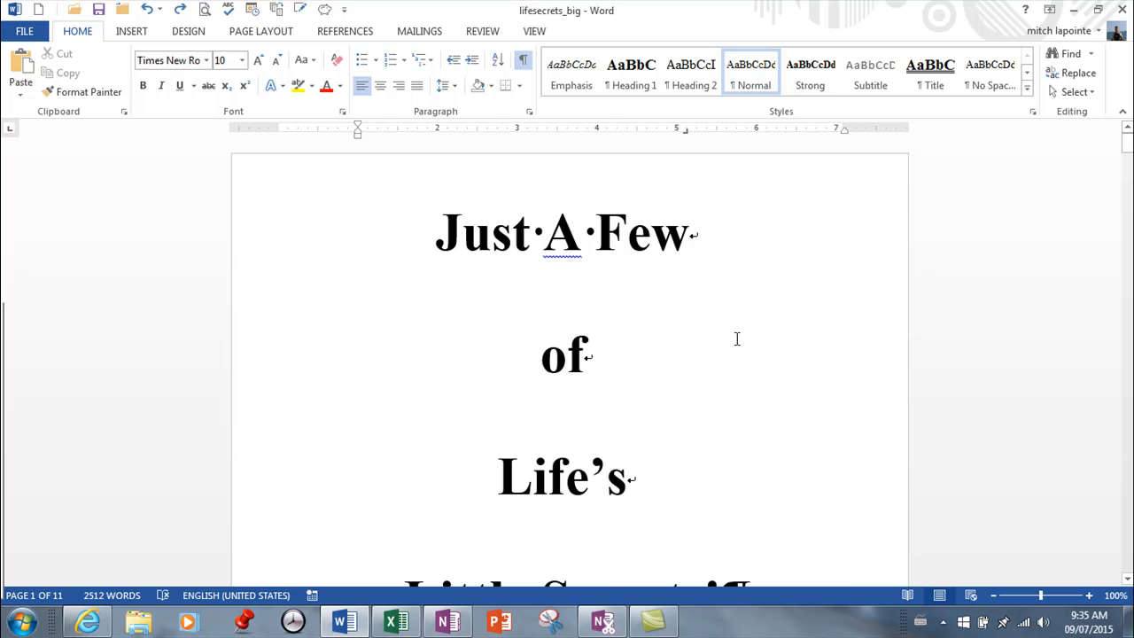
{"action": "scroll", "scroll_direction": "down", "scroll_amount": 3}
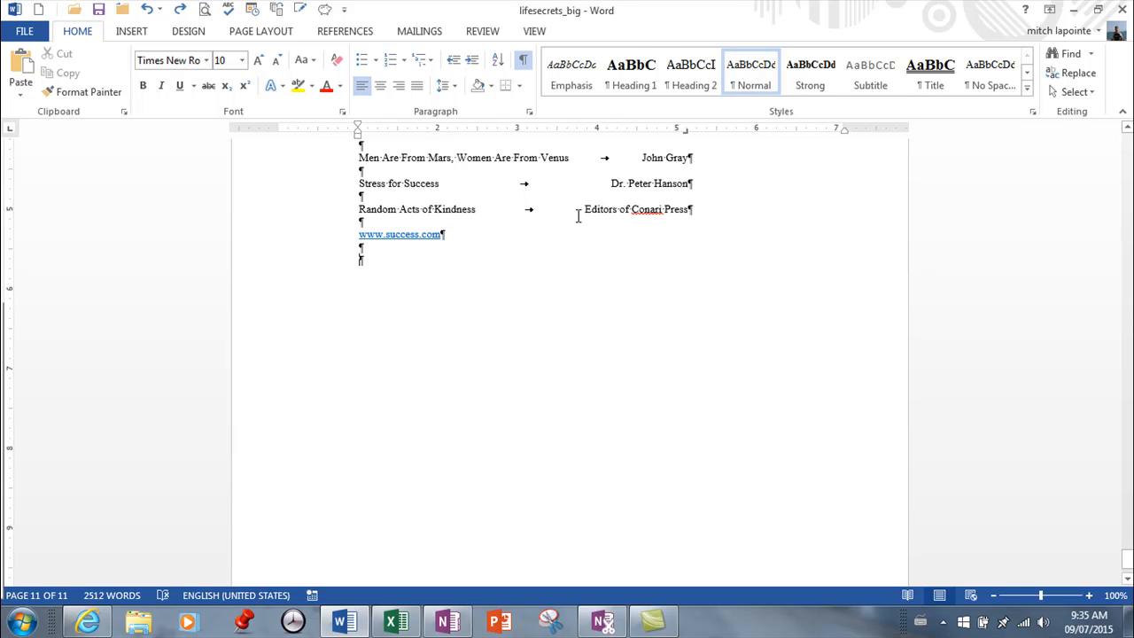
{"action": "mouse_move", "coordinate": [556, 232]}
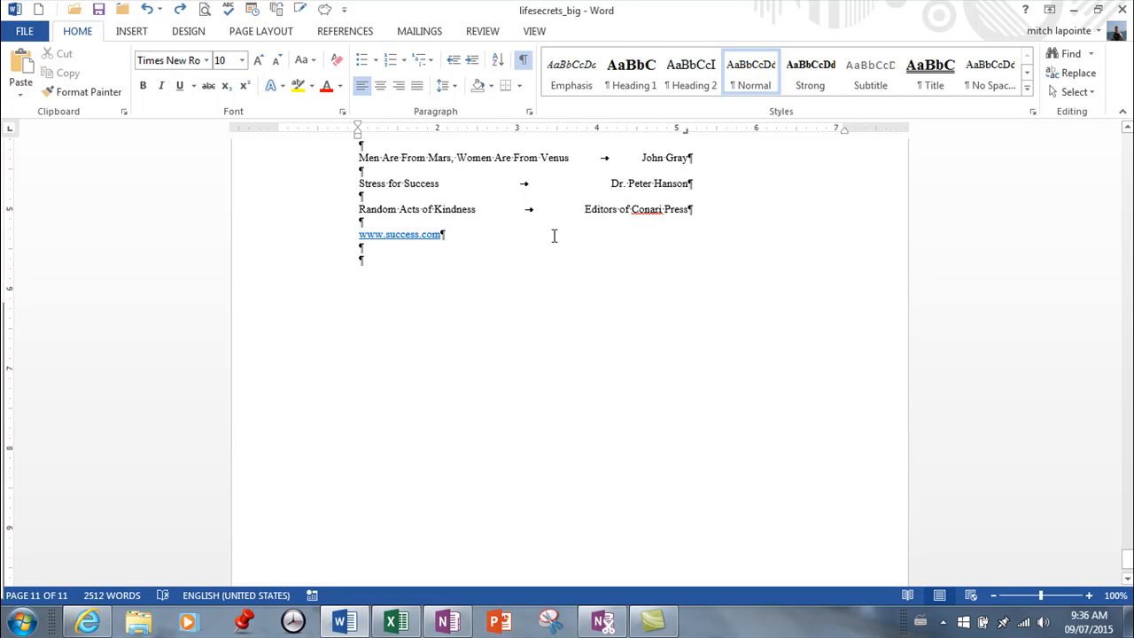
- Insert the text of the Word_2-1a file at the document end via Object > Text from File
{"action": "left_click", "coordinate": [131, 32]}
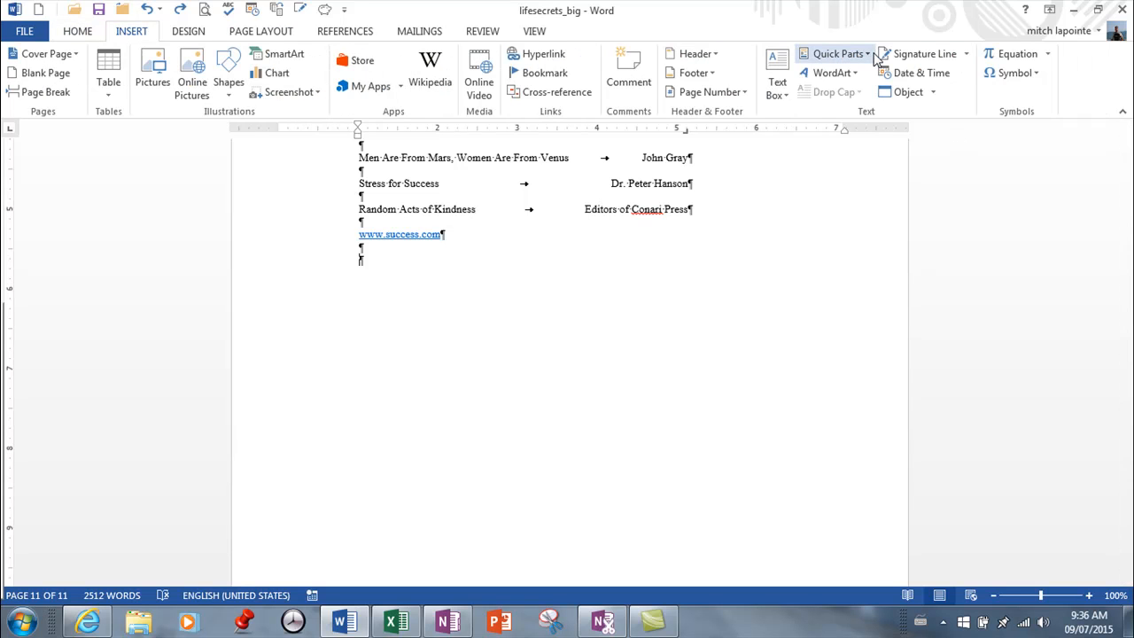
{"action": "left_click", "coordinate": [935, 92]}
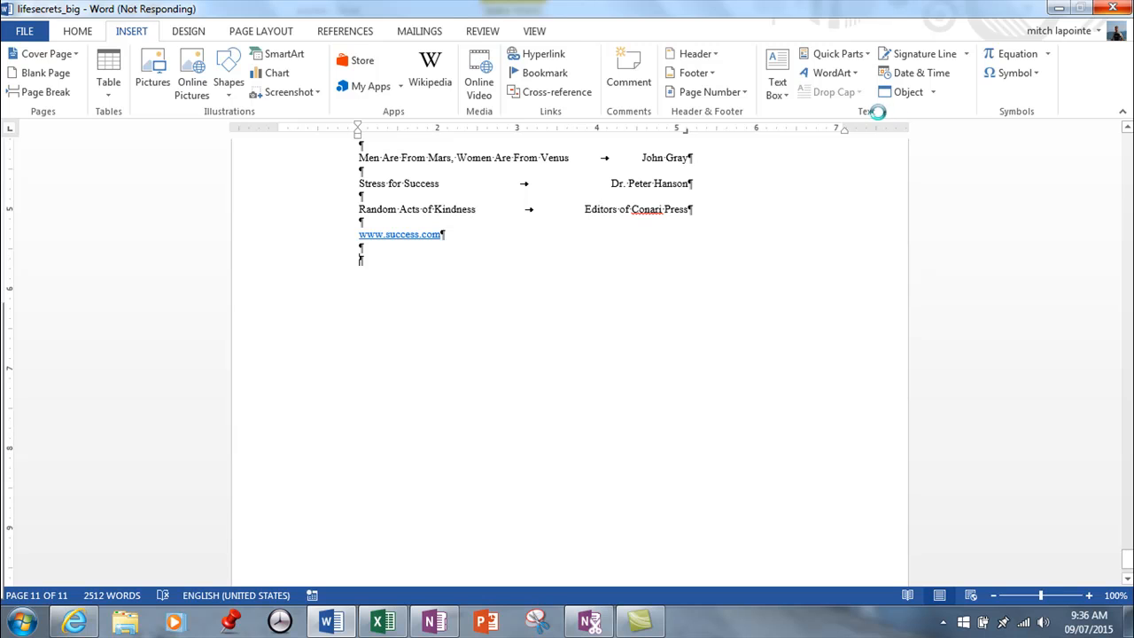
{"action": "left_click", "coordinate": [907, 92]}
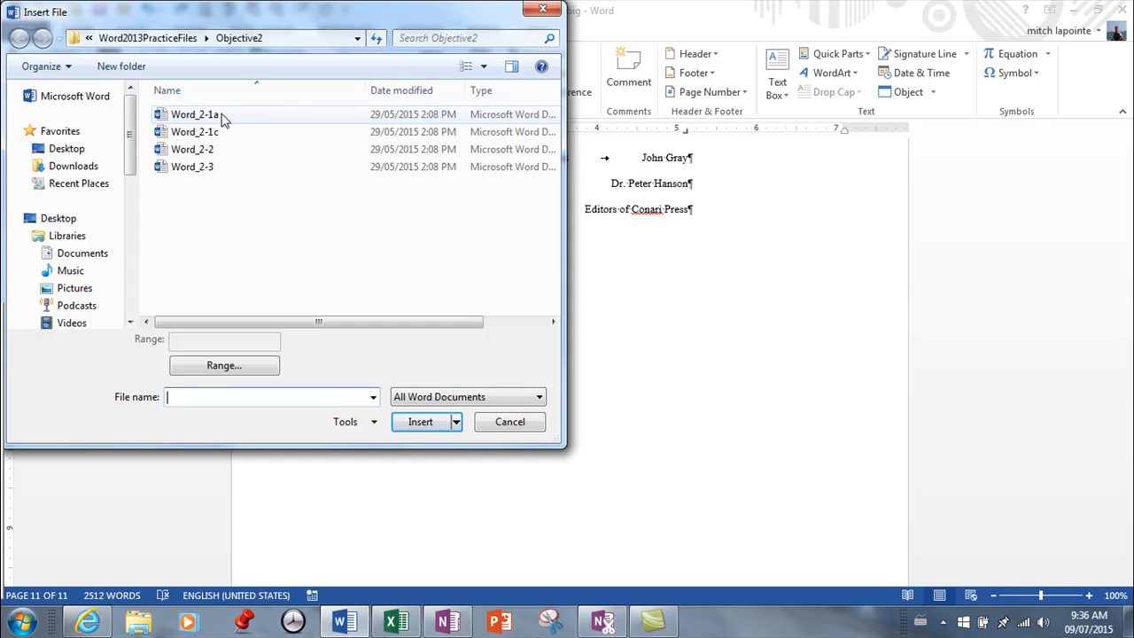
{"action": "left_click", "coordinate": [195, 113]}
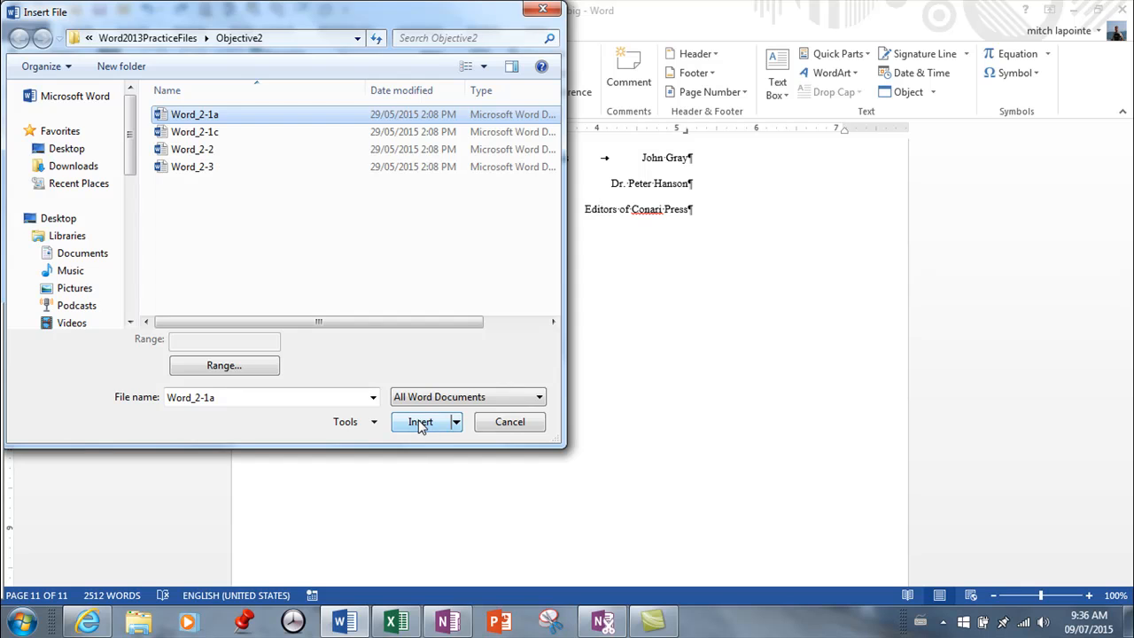
{"action": "left_click", "coordinate": [420, 421]}
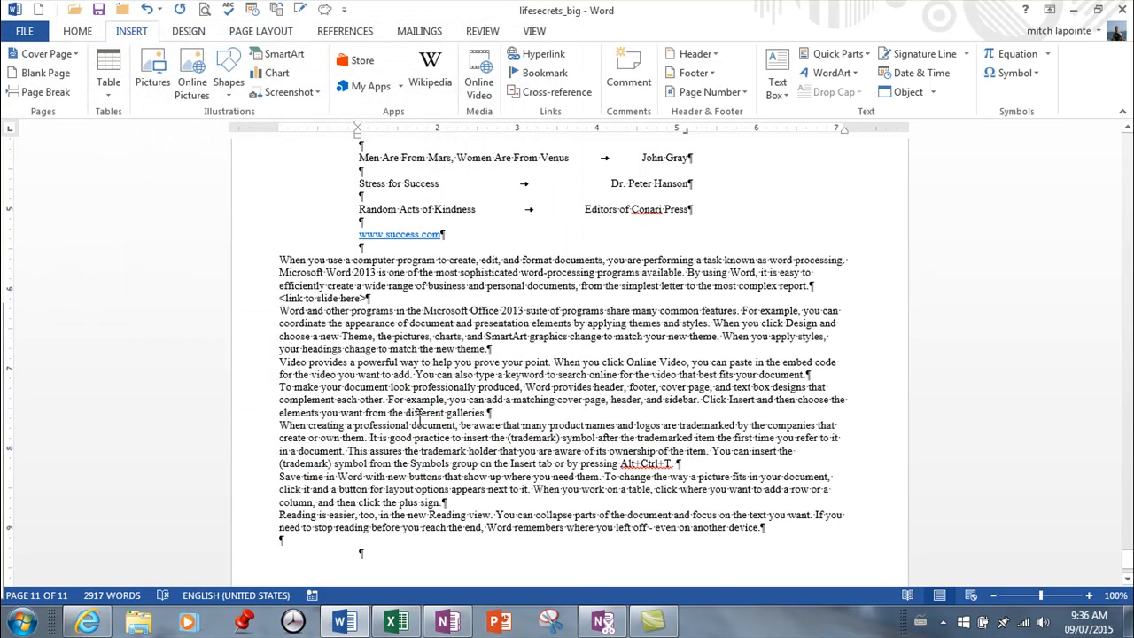